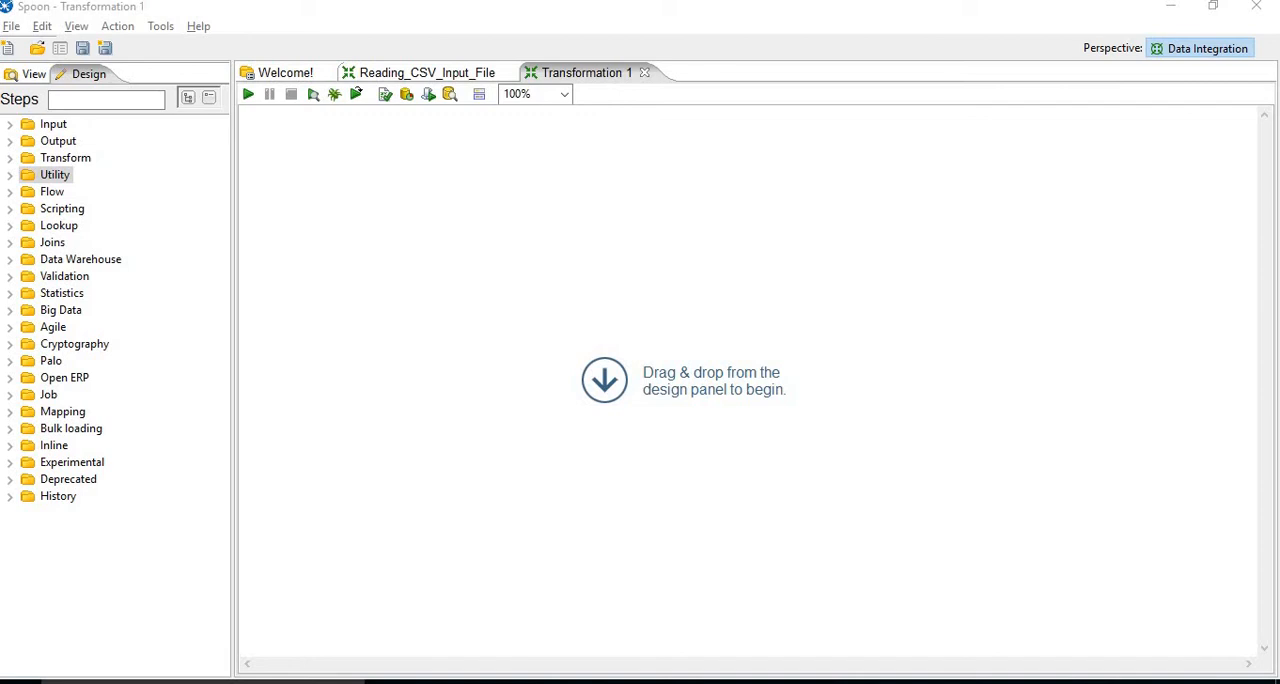
# Switch from the empty Transformation 1 canvas to the Welcome page
pyautogui.click(284, 72)
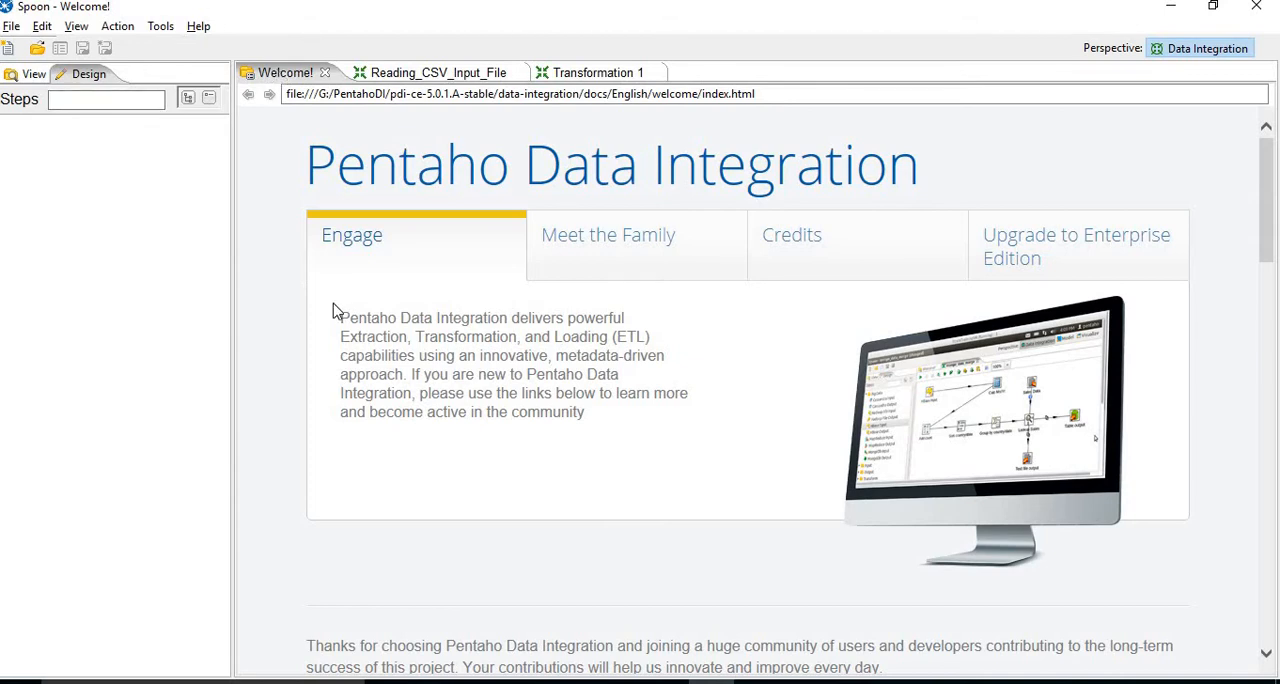
pyautogui.moveTo(156, 304)
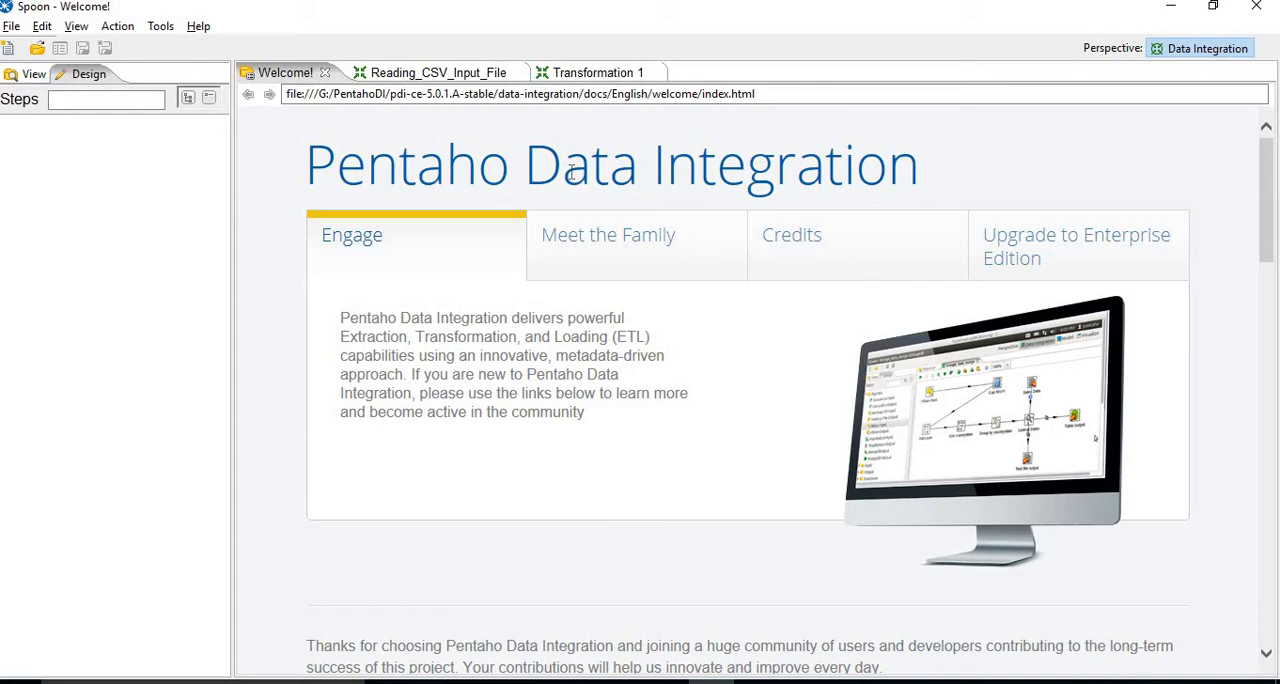
pyautogui.moveTo(288, 180)
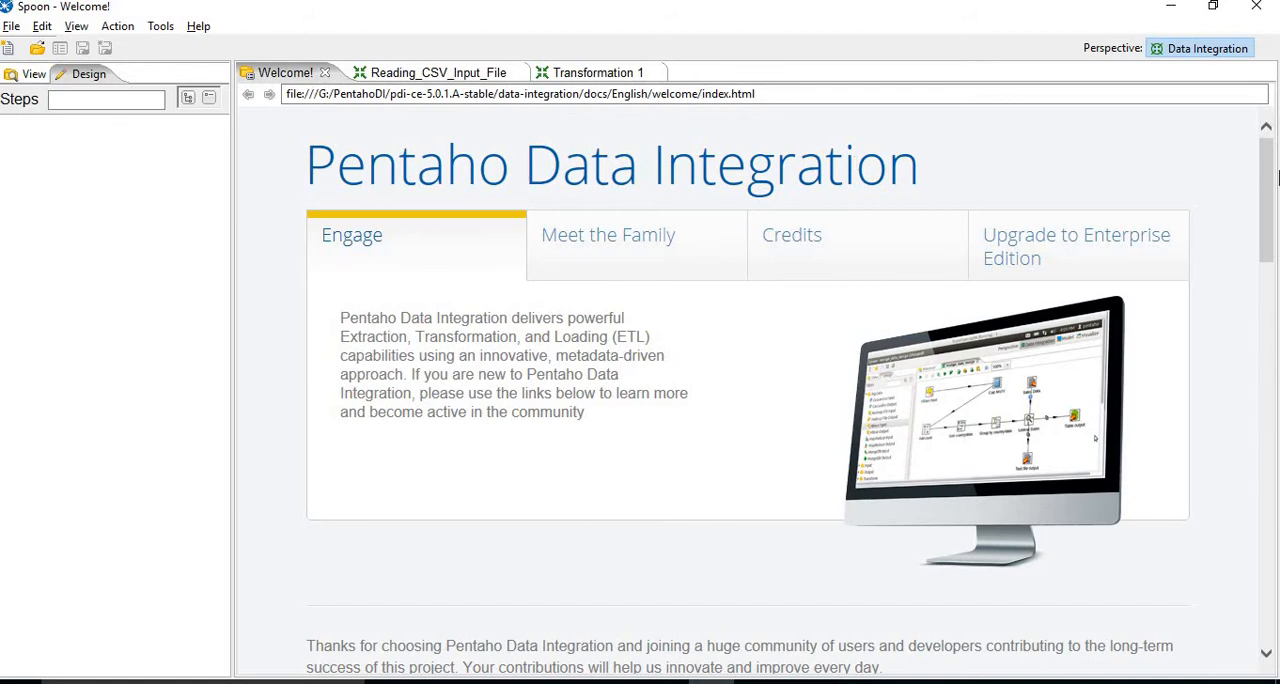
pyautogui.moveTo(636, 262)
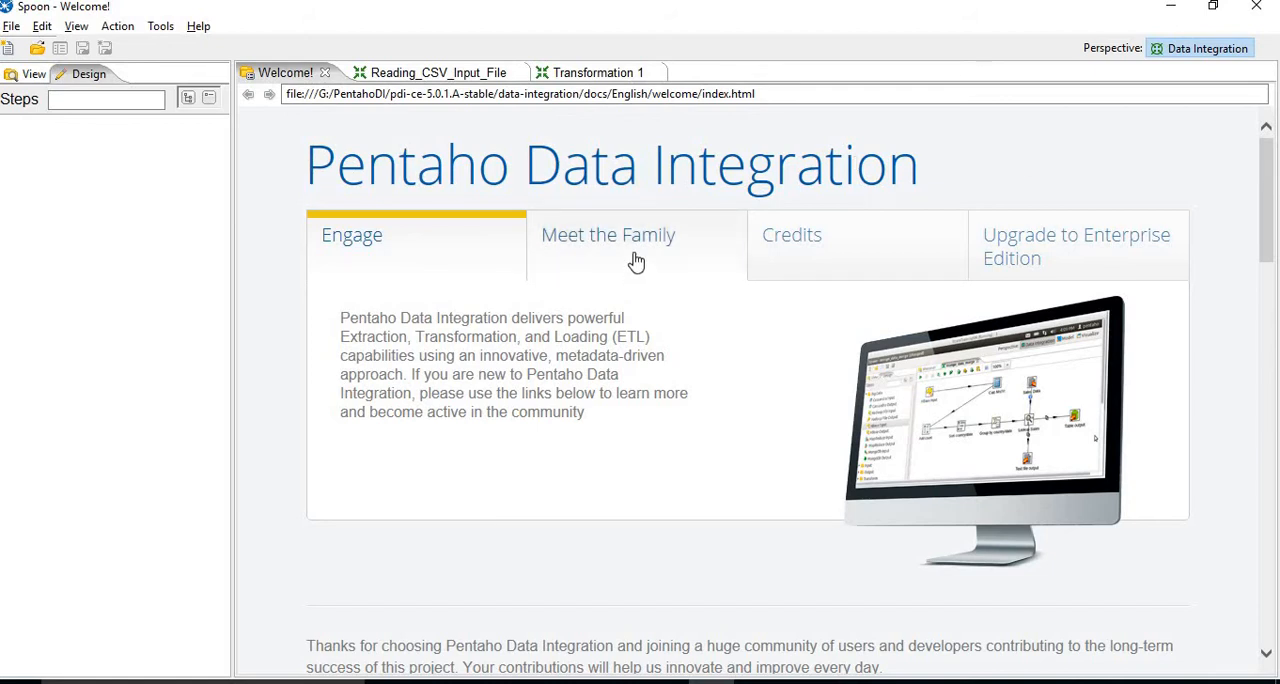
pyautogui.click(792, 234)
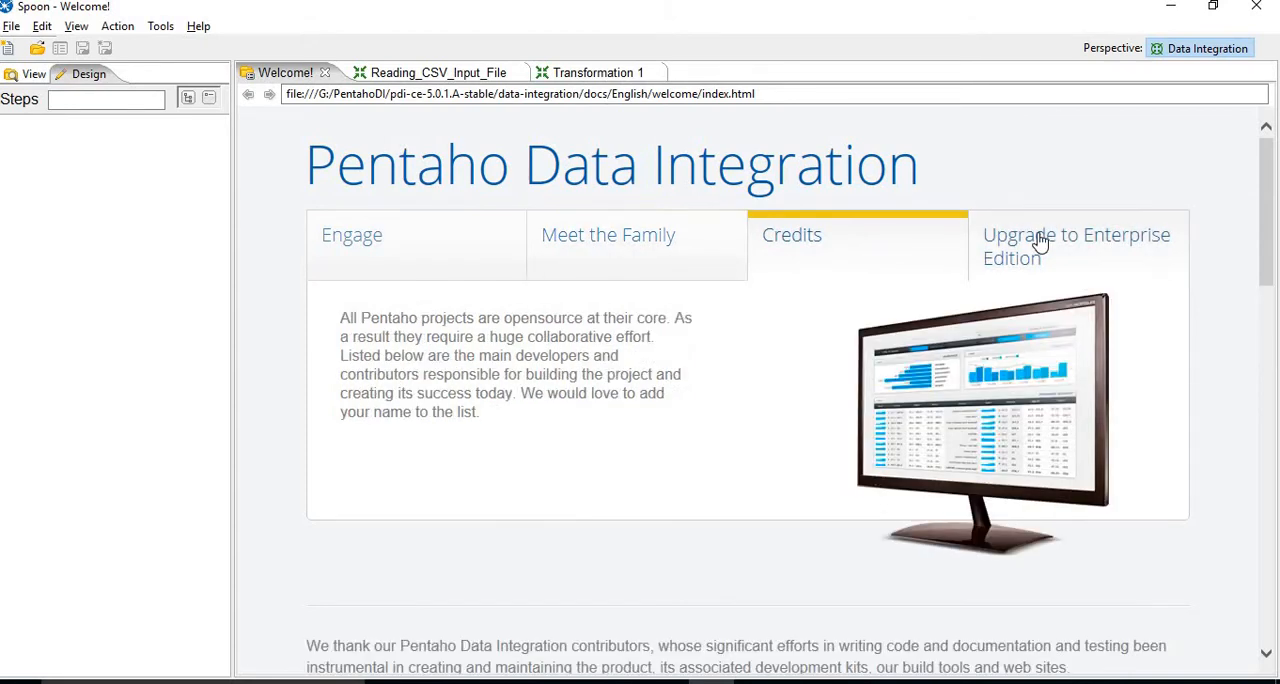
pyautogui.click(352, 234)
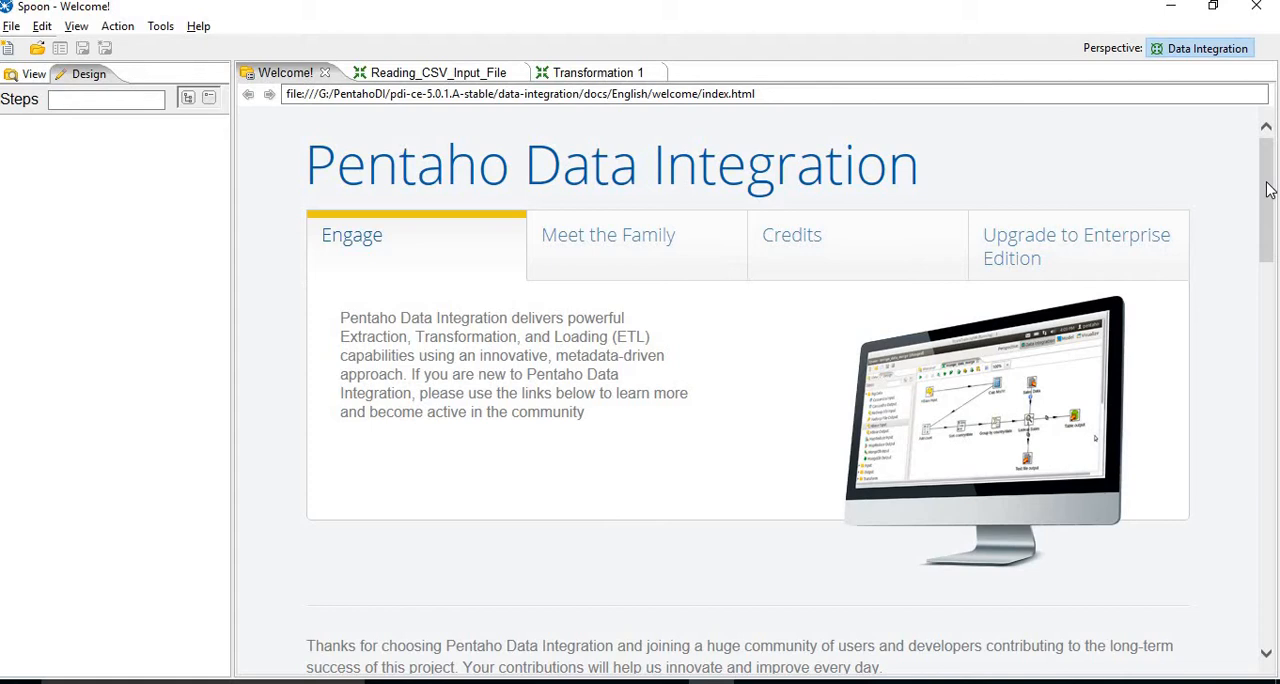
pyautogui.scroll(-3)
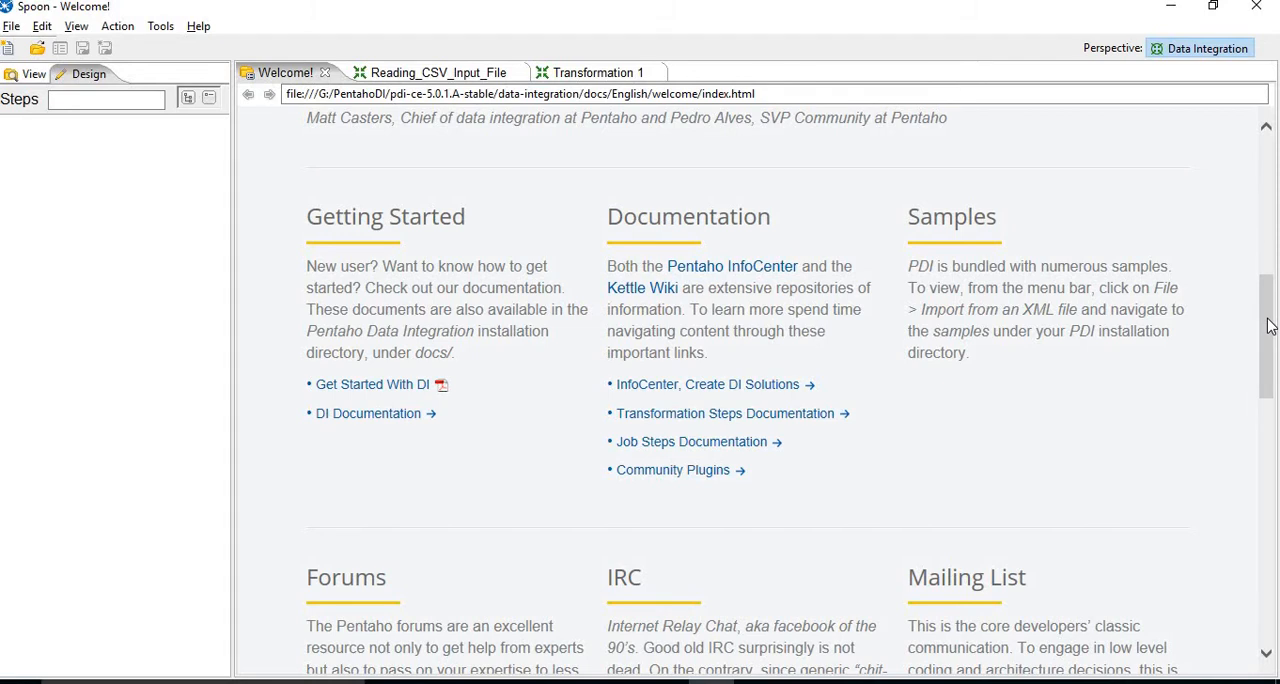
pyautogui.scroll(-3)
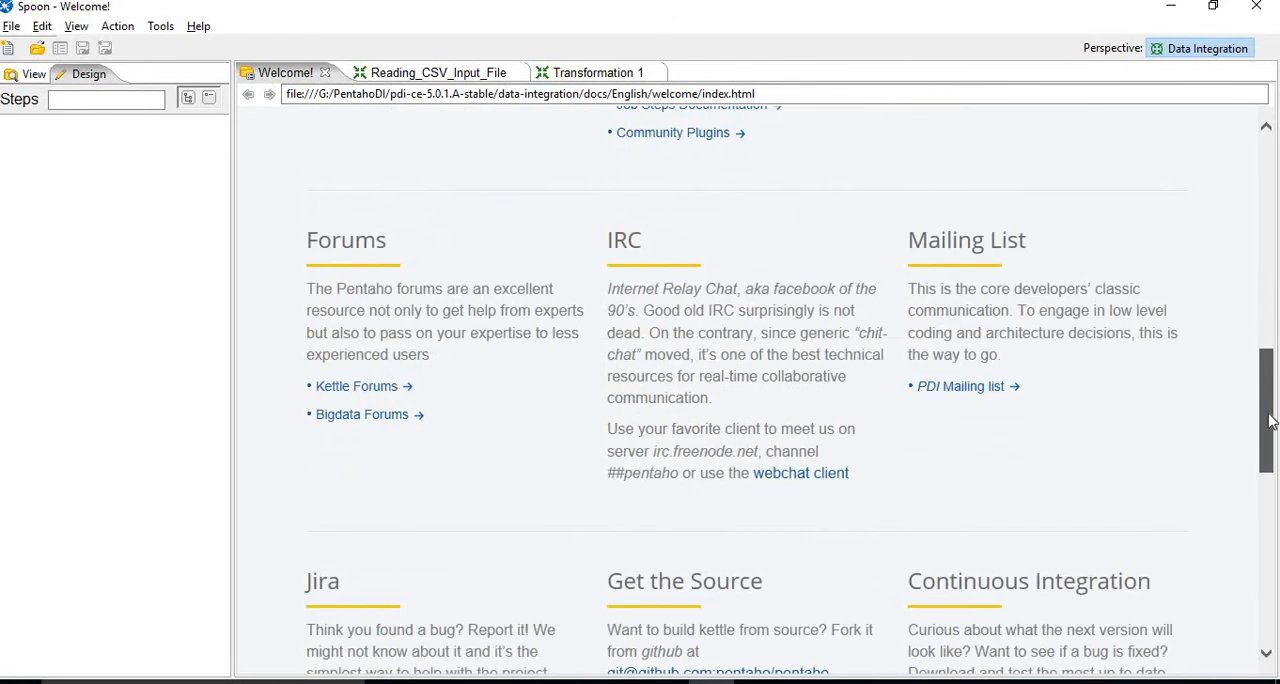
pyautogui.scroll(-3)
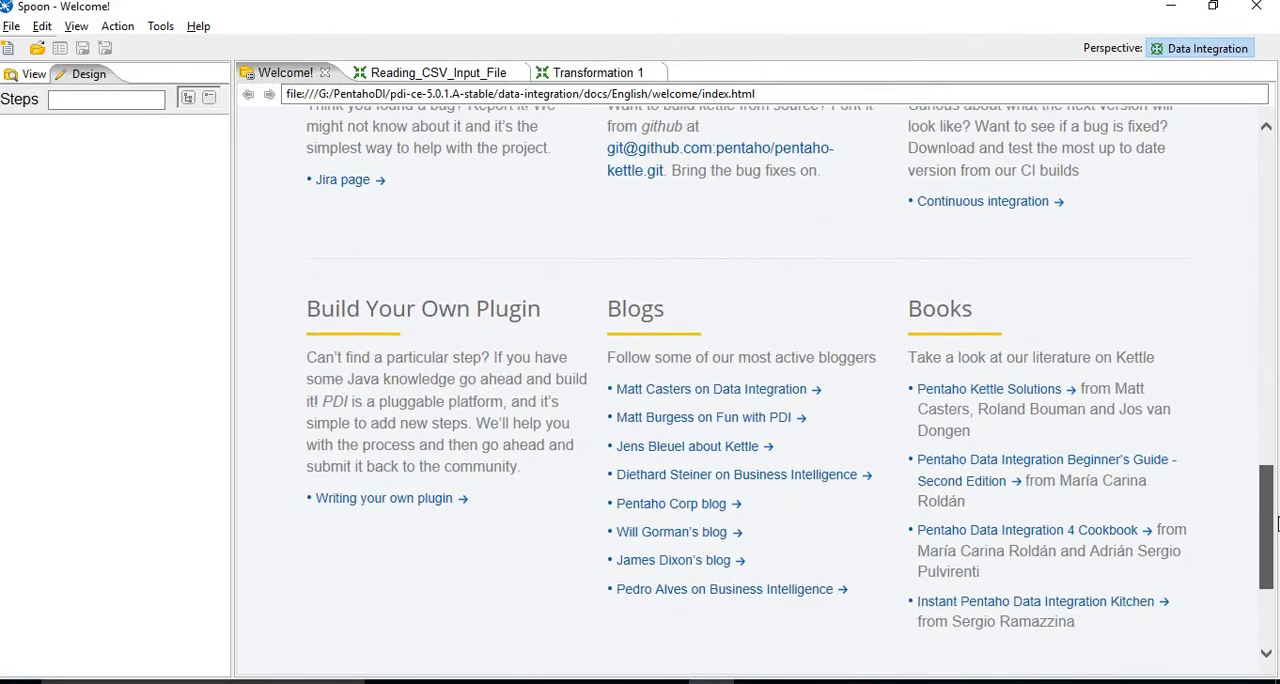
pyautogui.scroll(-3)
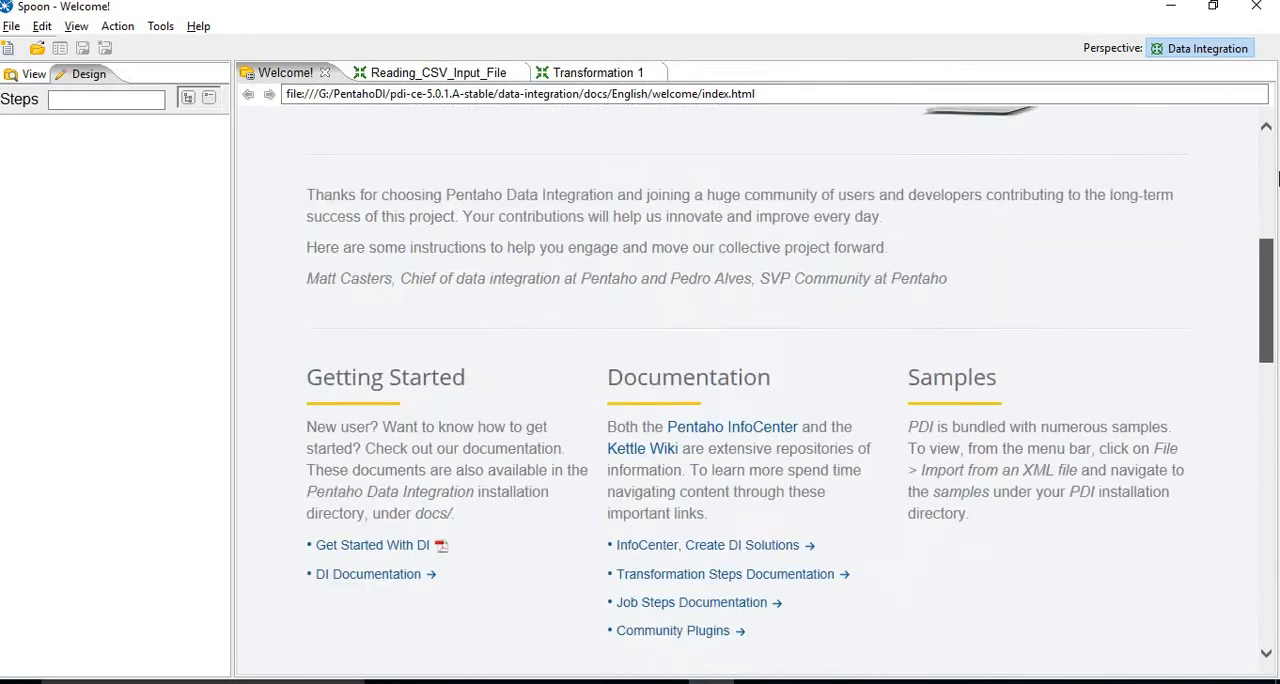
pyautogui.scroll(3)
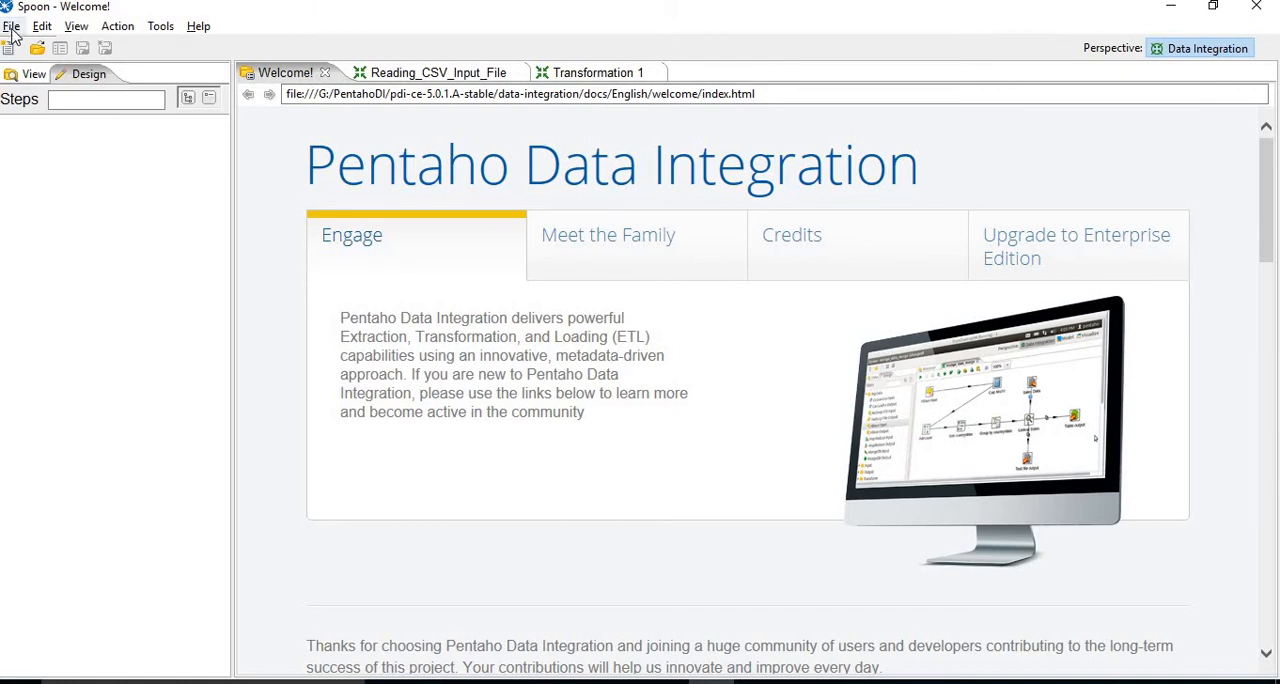
pyautogui.click(12, 26)
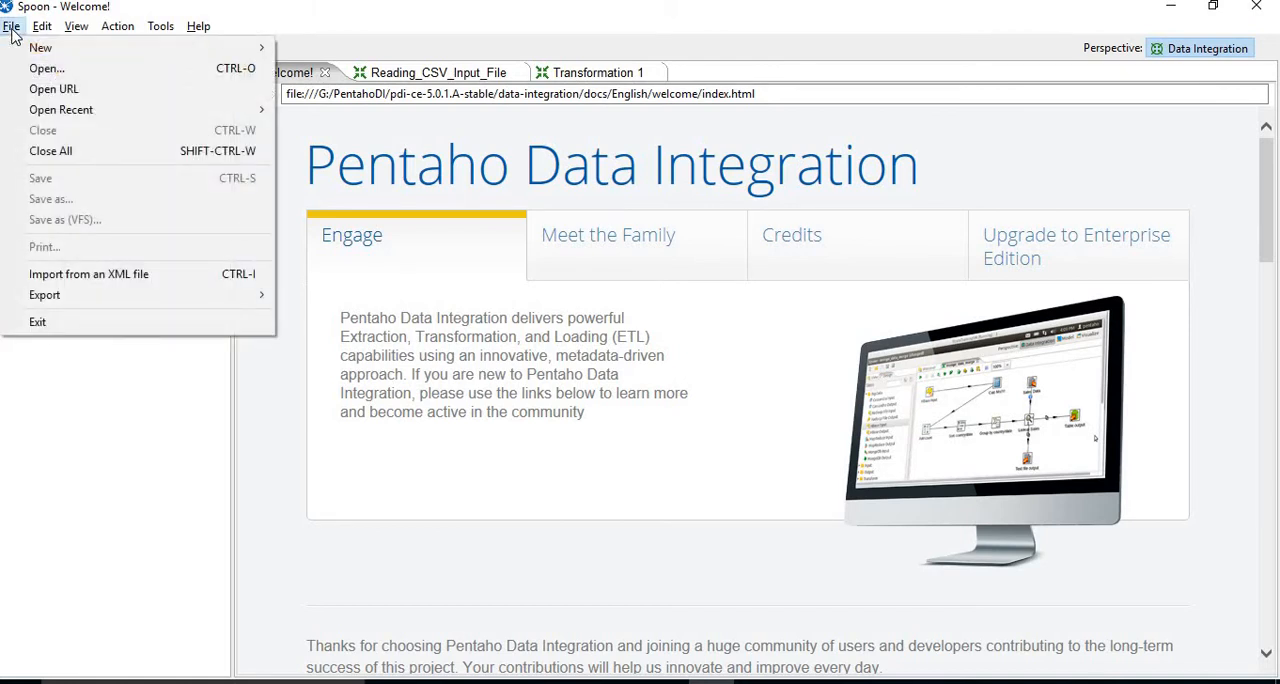
pyautogui.click(42, 26)
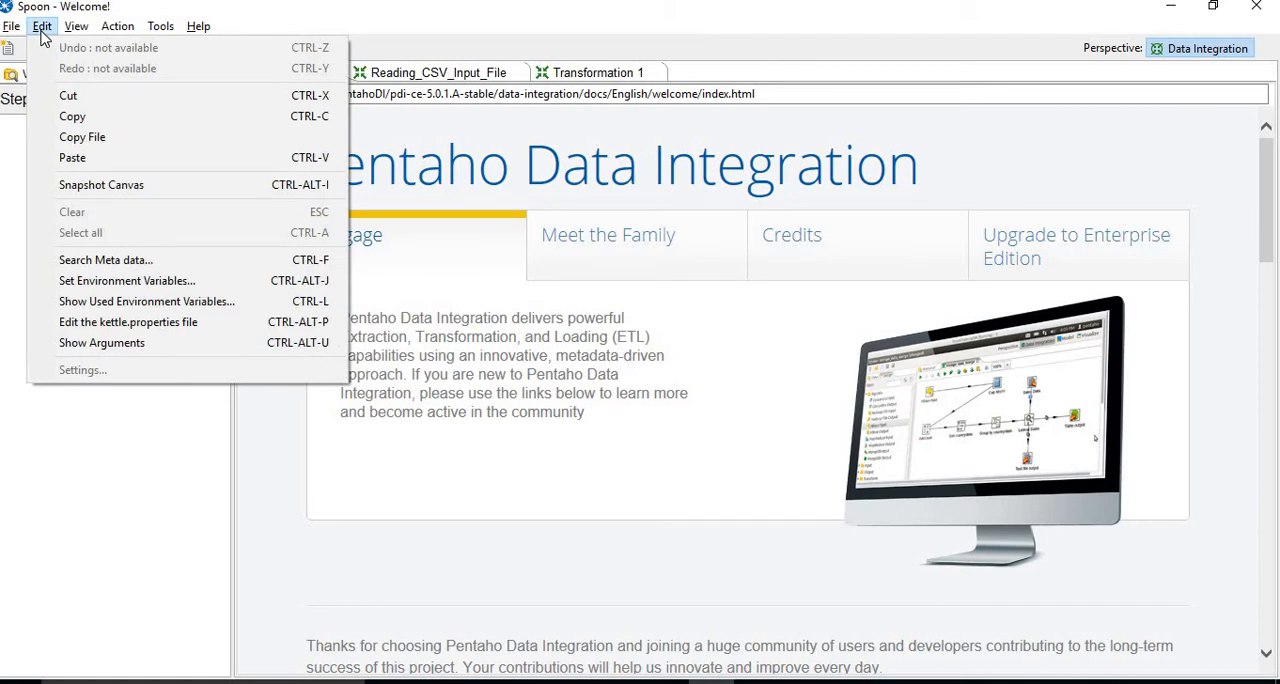
pyautogui.click(76, 26)
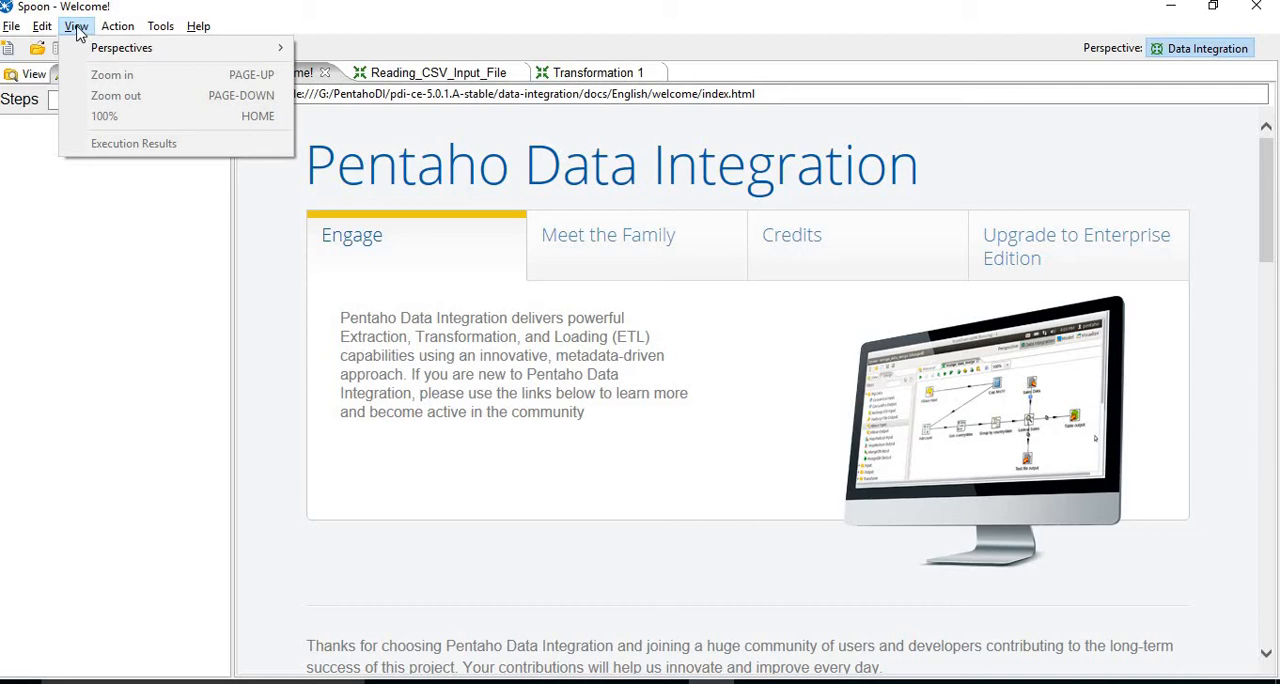
pyautogui.click(116, 26)
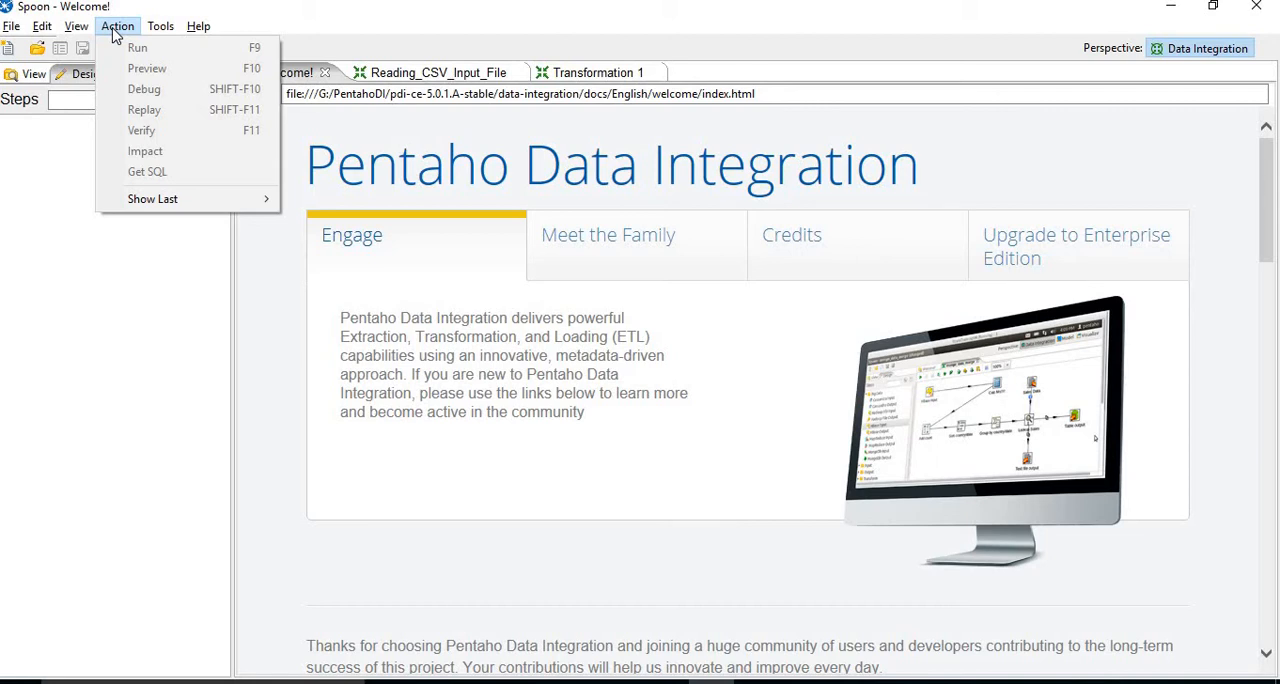
pyautogui.click(160, 26)
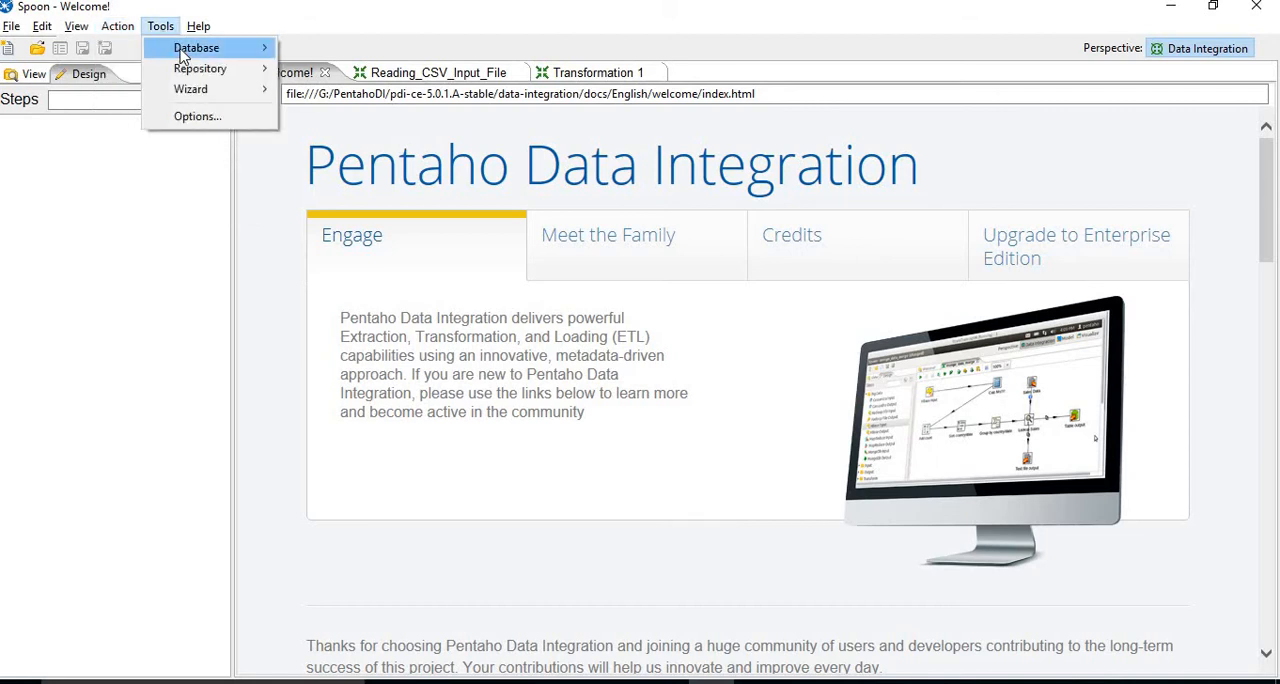
pyautogui.moveTo(196, 48)
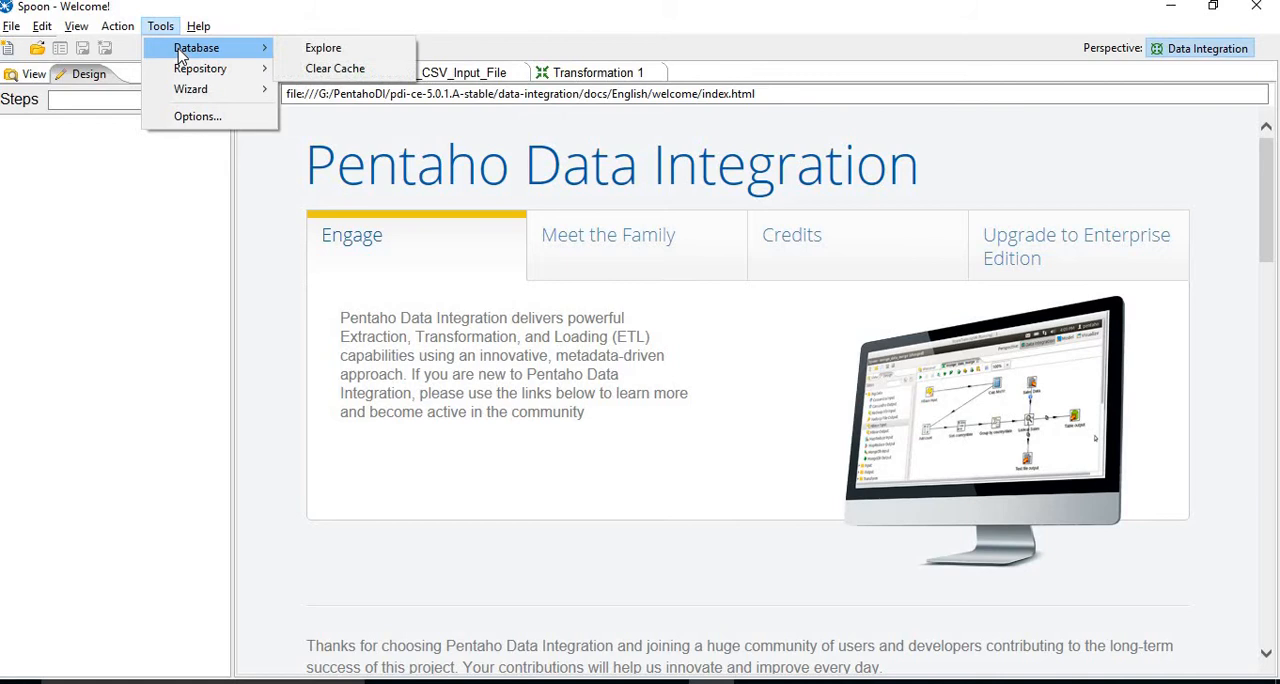
pyautogui.moveTo(200, 68)
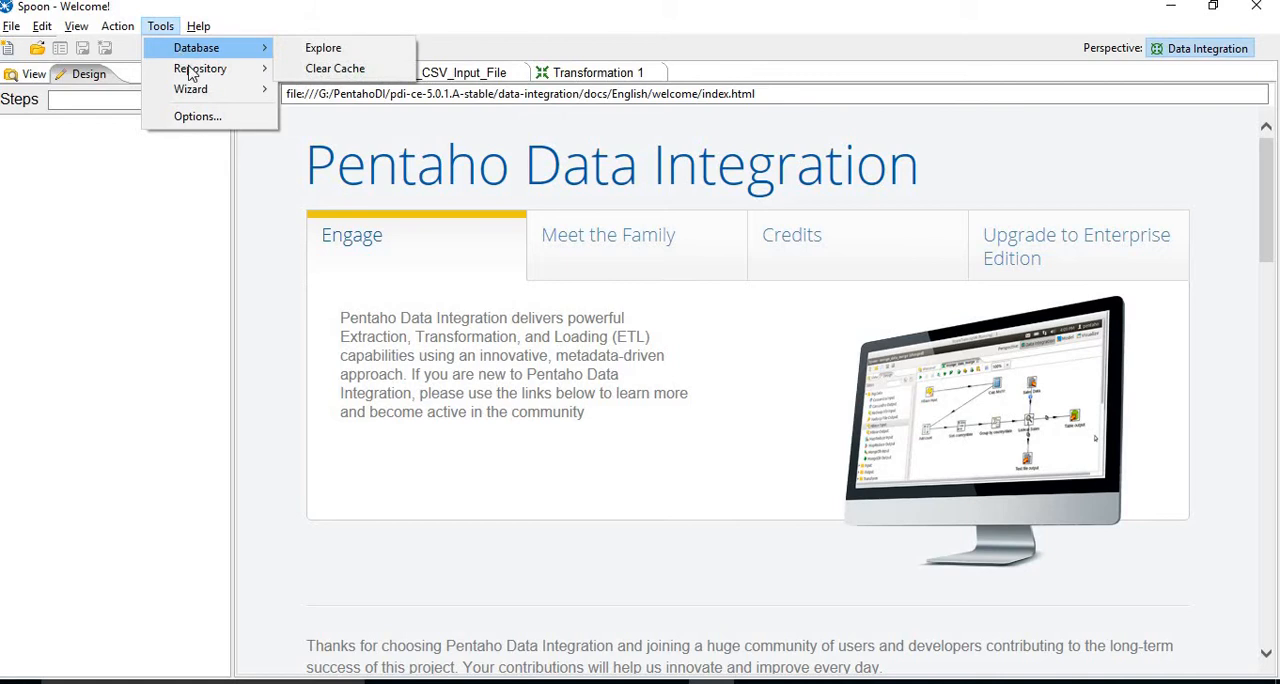
pyautogui.click(198, 26)
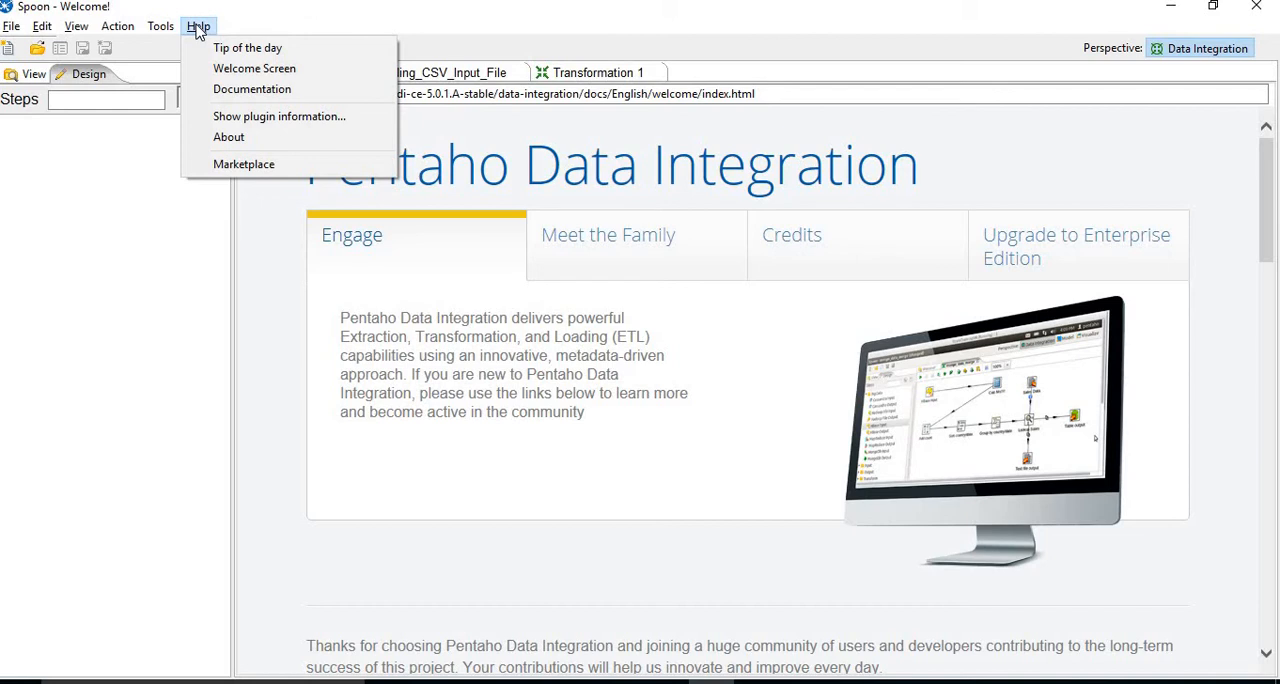
pyautogui.moveTo(200, 44)
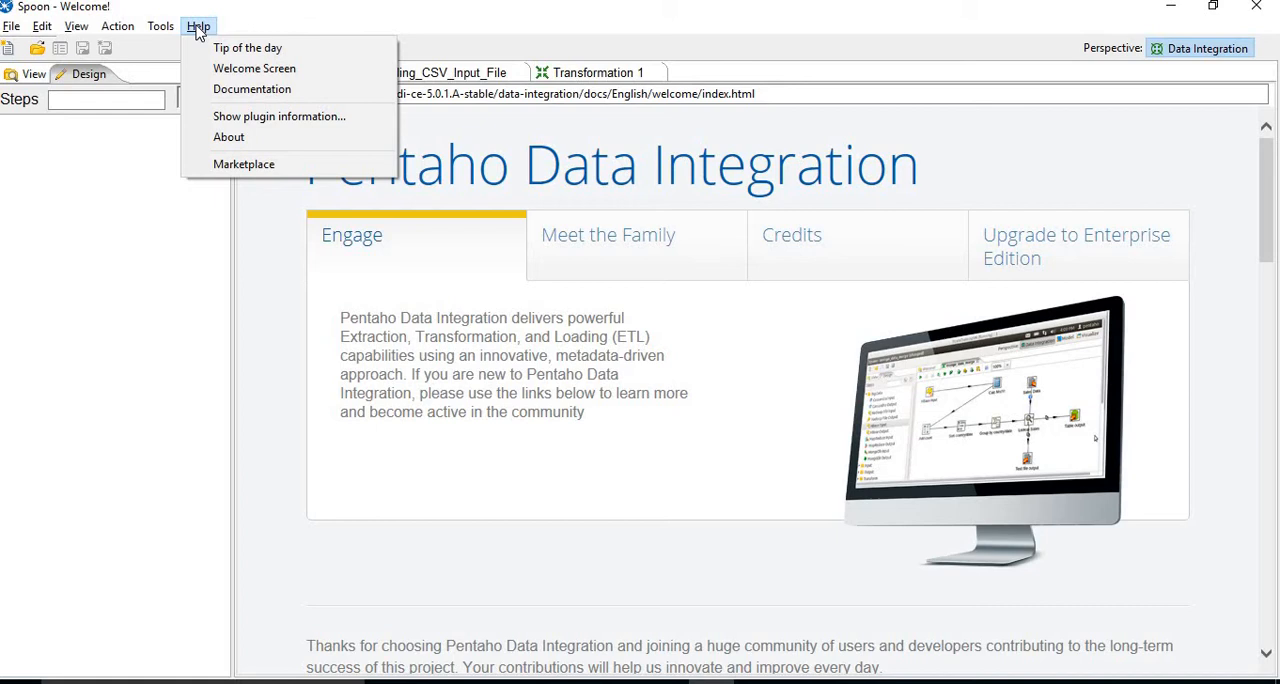
pyautogui.click(198, 26)
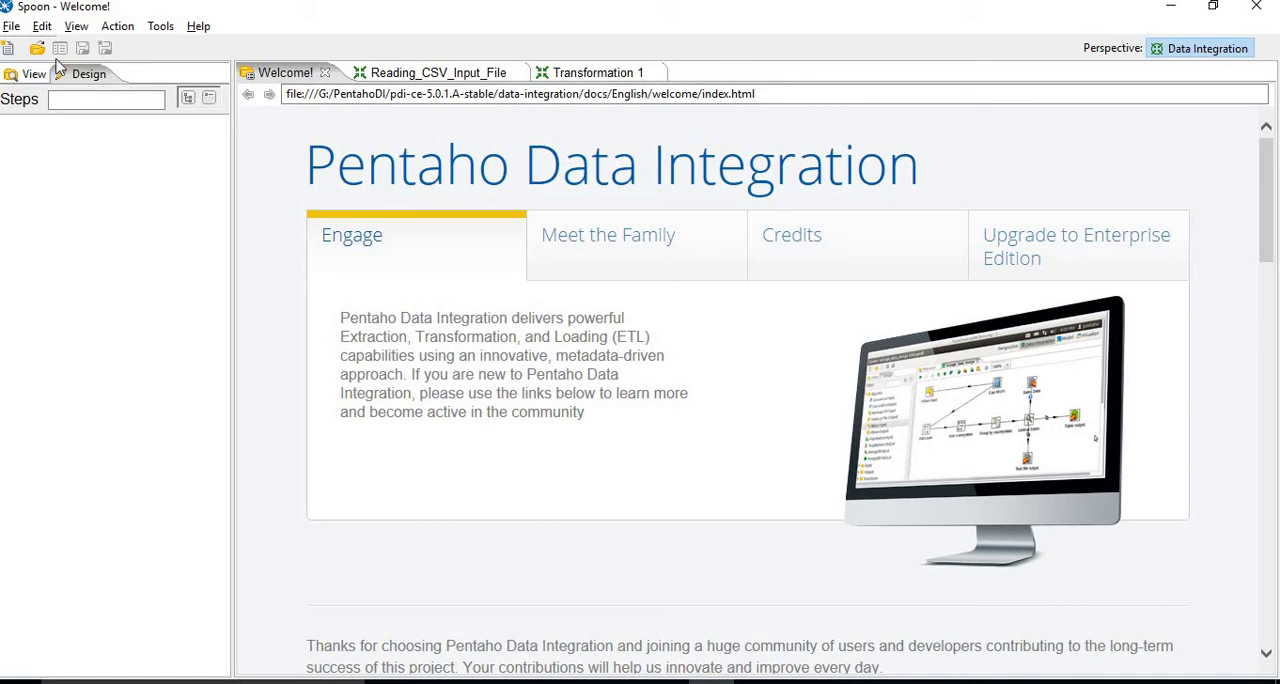
pyautogui.moveTo(500, 450)
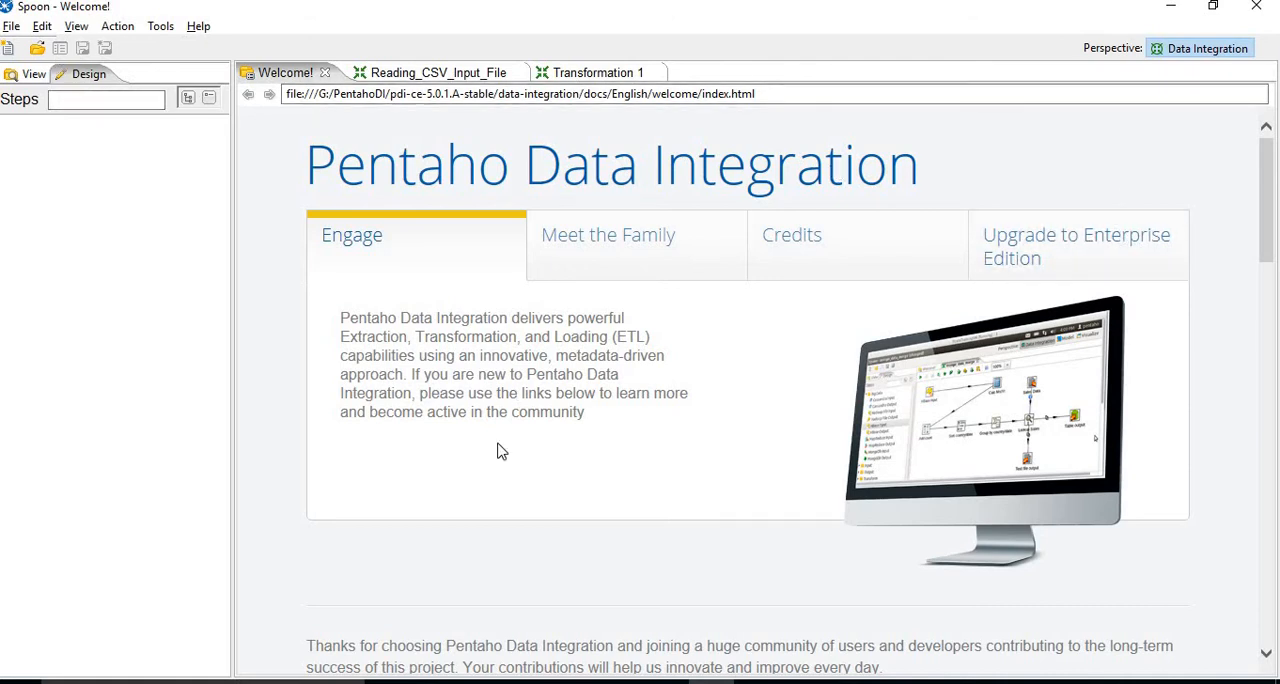
pyautogui.moveTo(640, 532)
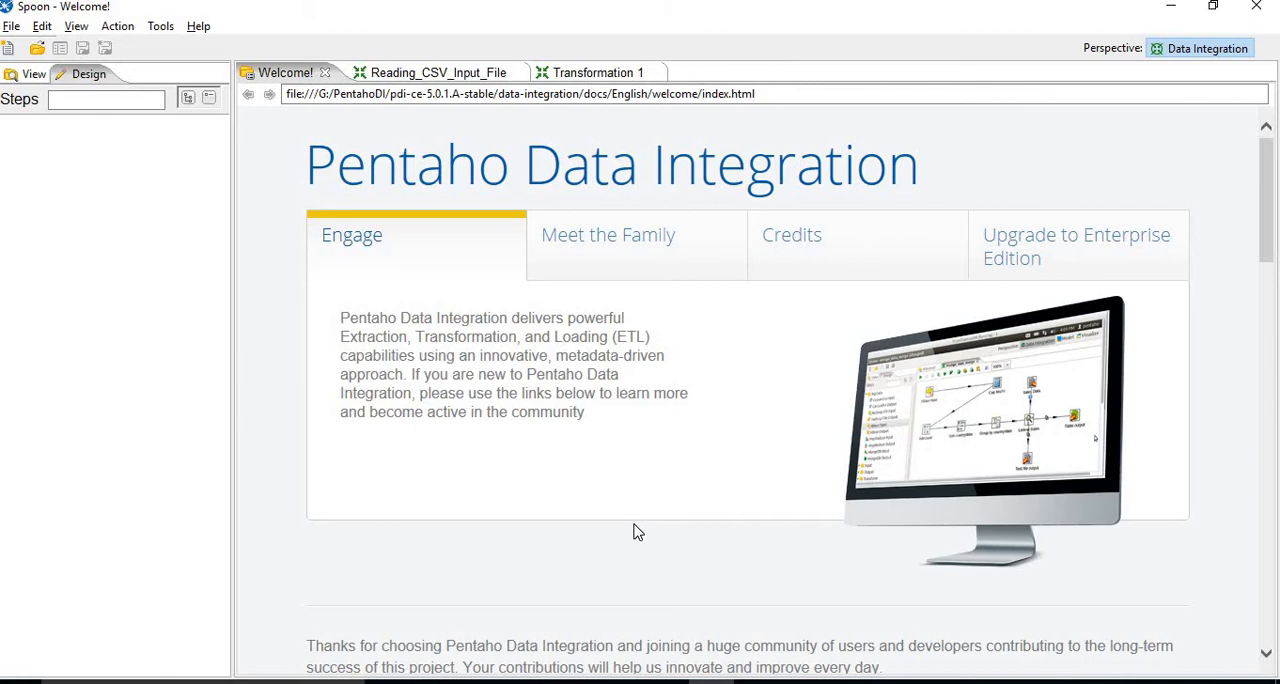
pyautogui.moveTo(644, 120)
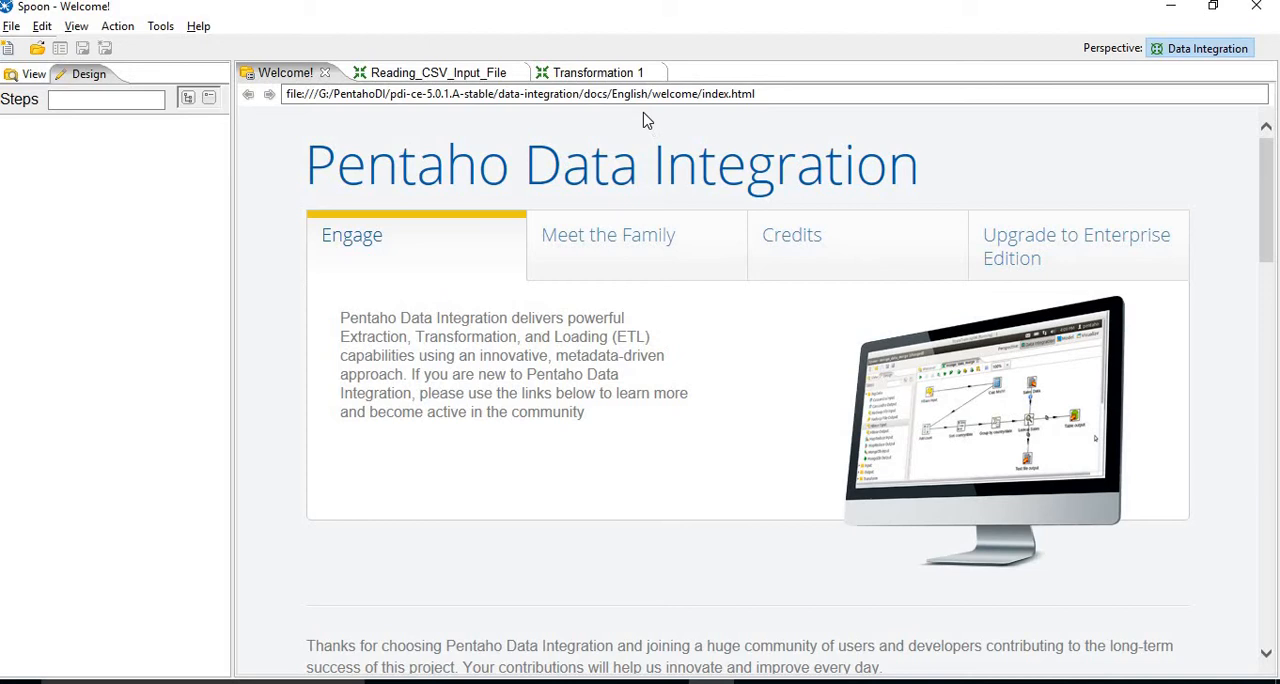
# Close the empty Transformation 1, keeping Welcome and Reading_CSV_Input_File
pyautogui.click(658, 72)
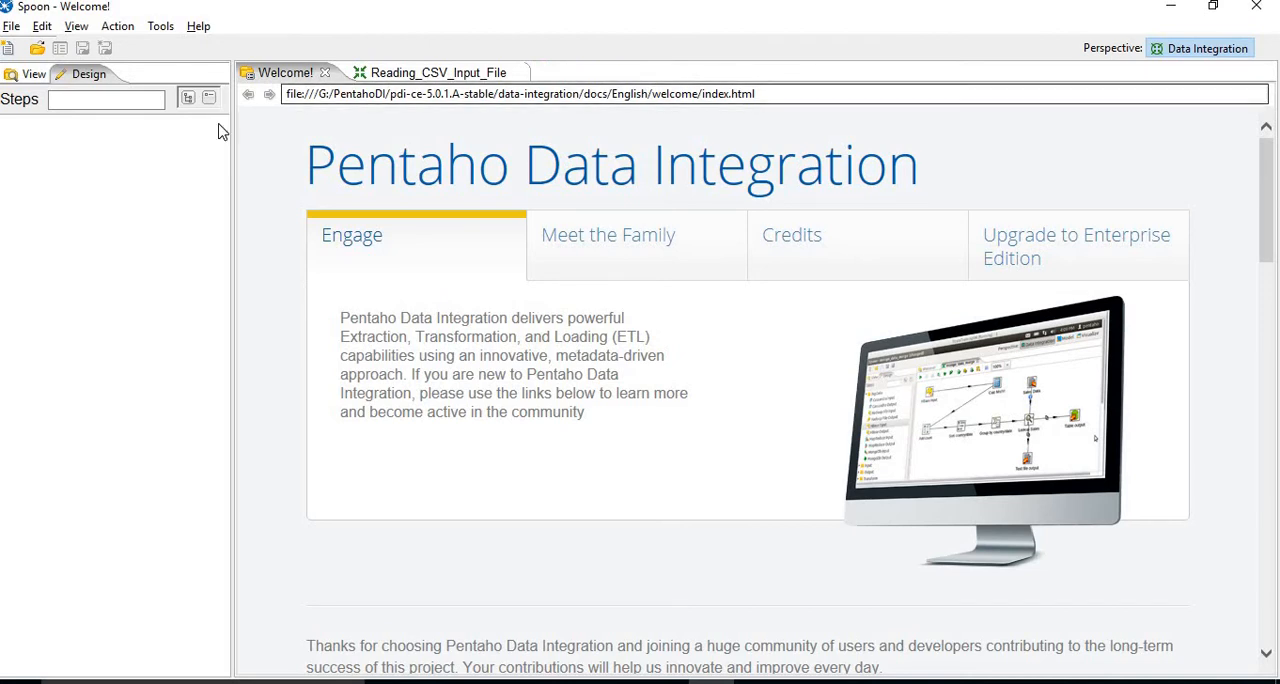
# Create a new blank transformation, Transformation 1, via File > New
pyautogui.click(12, 24)
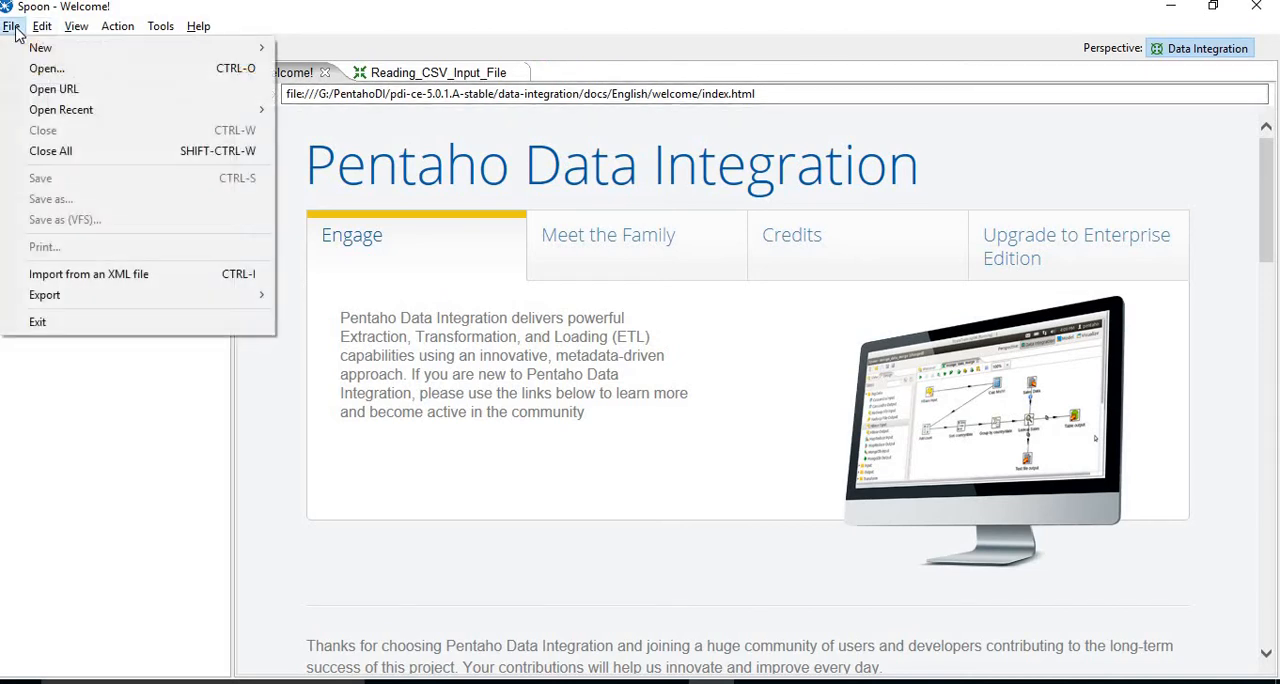
pyautogui.moveTo(40, 48)
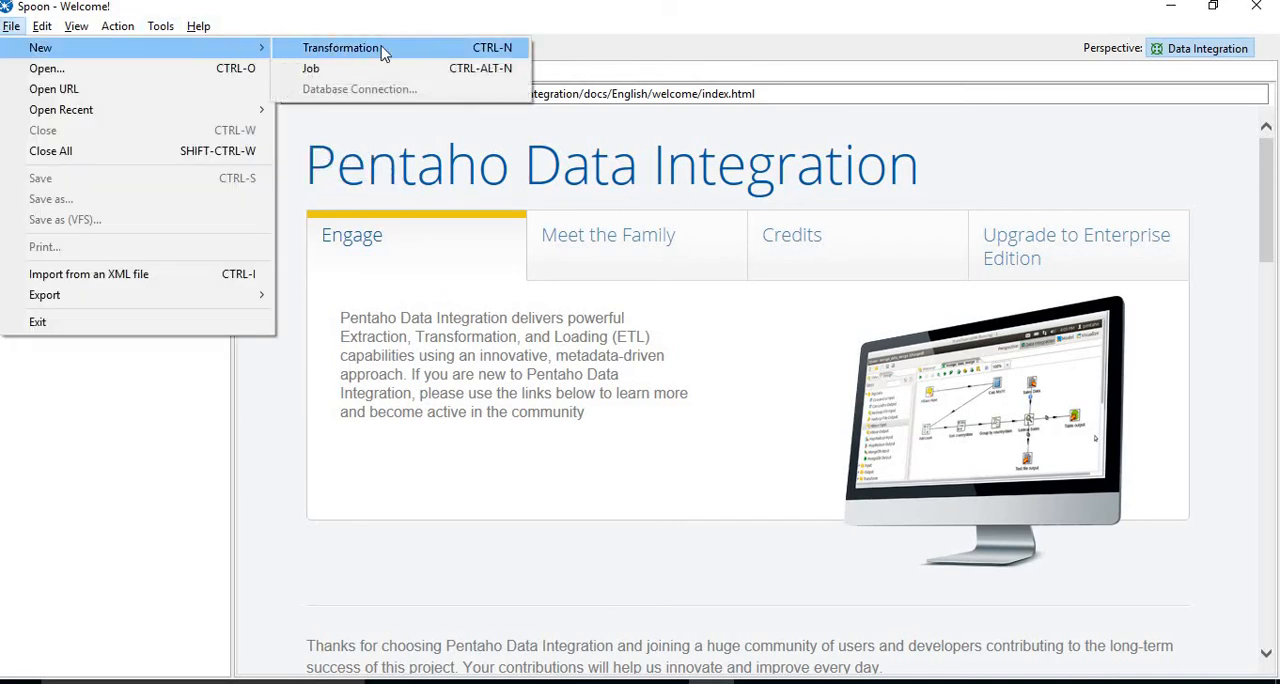
pyautogui.click(340, 48)
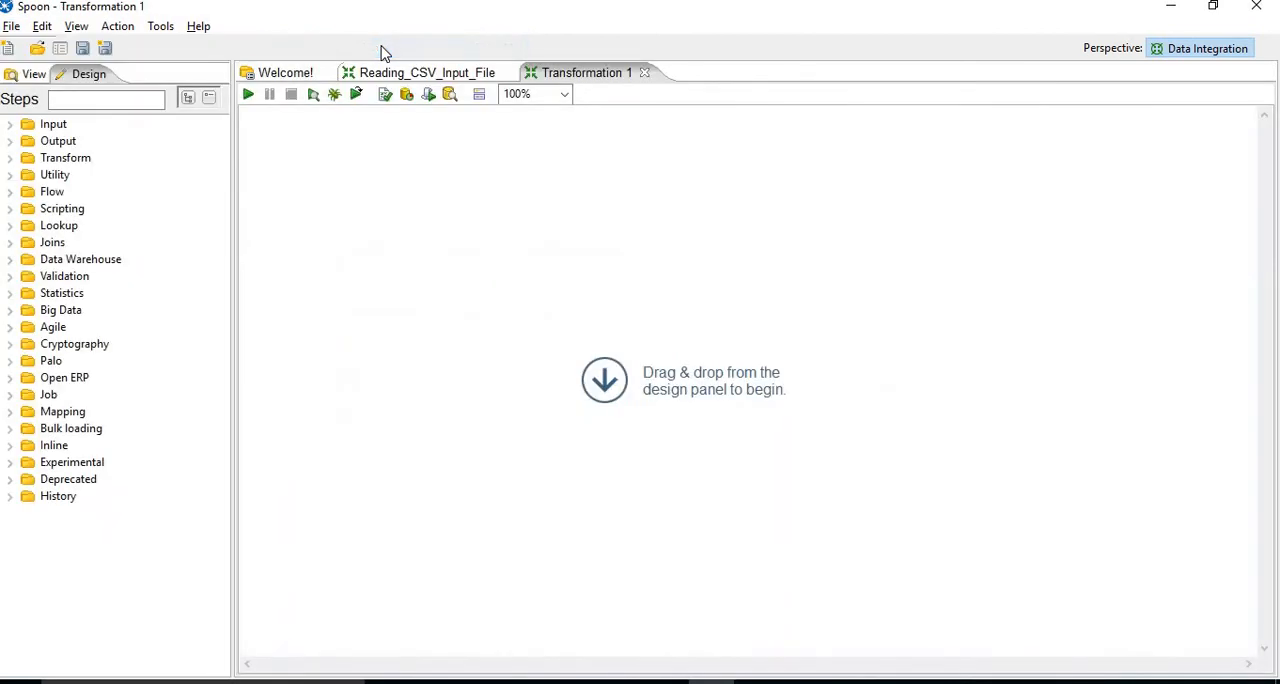
pyautogui.moveTo(490, 280)
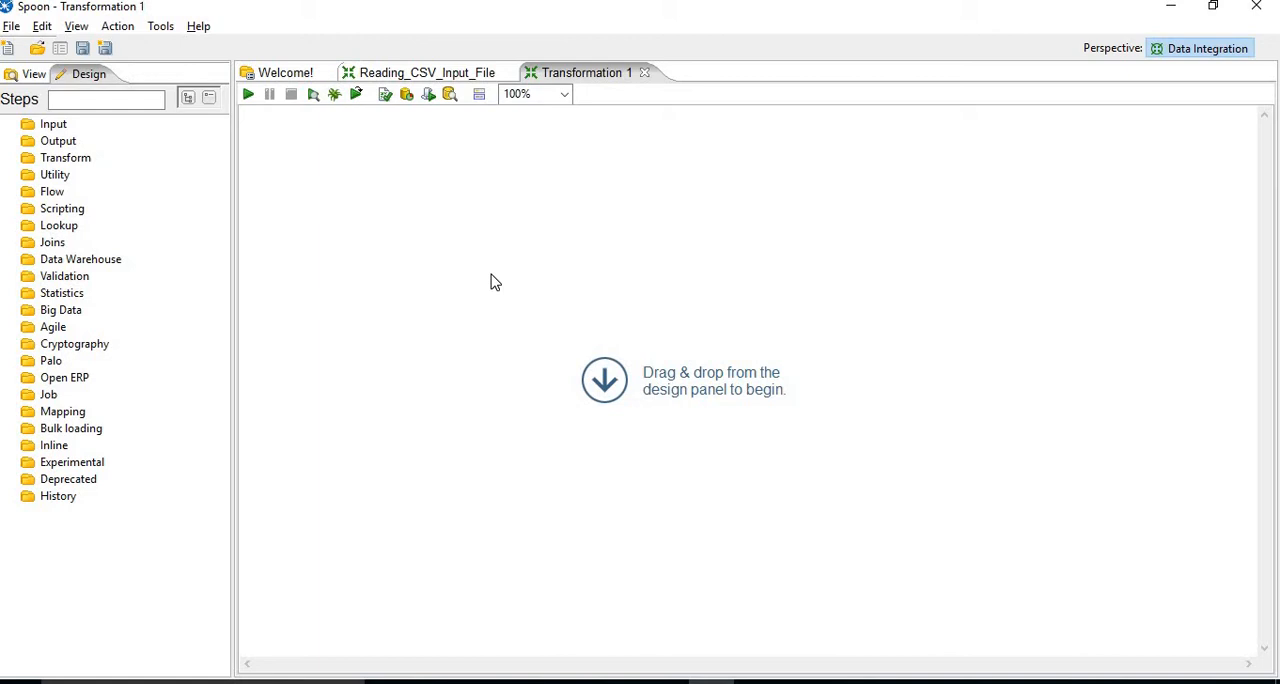
pyautogui.moveTo(1204, 224)
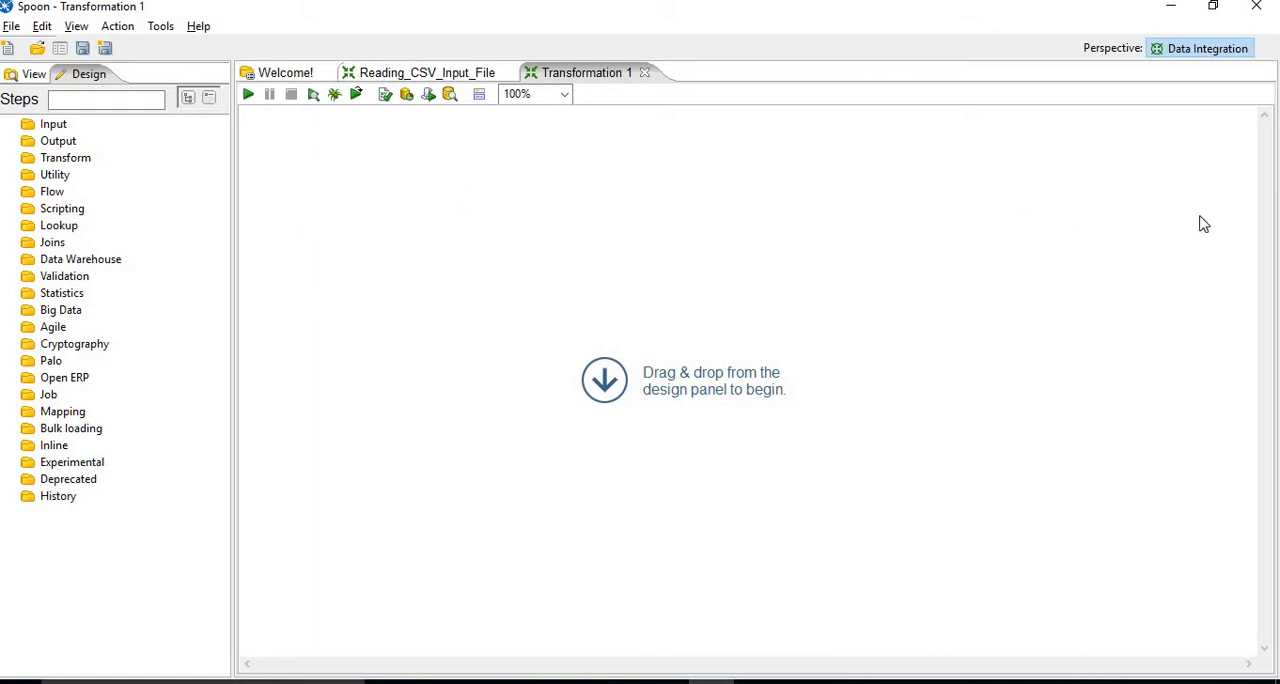
pyautogui.moveTo(450, 380)
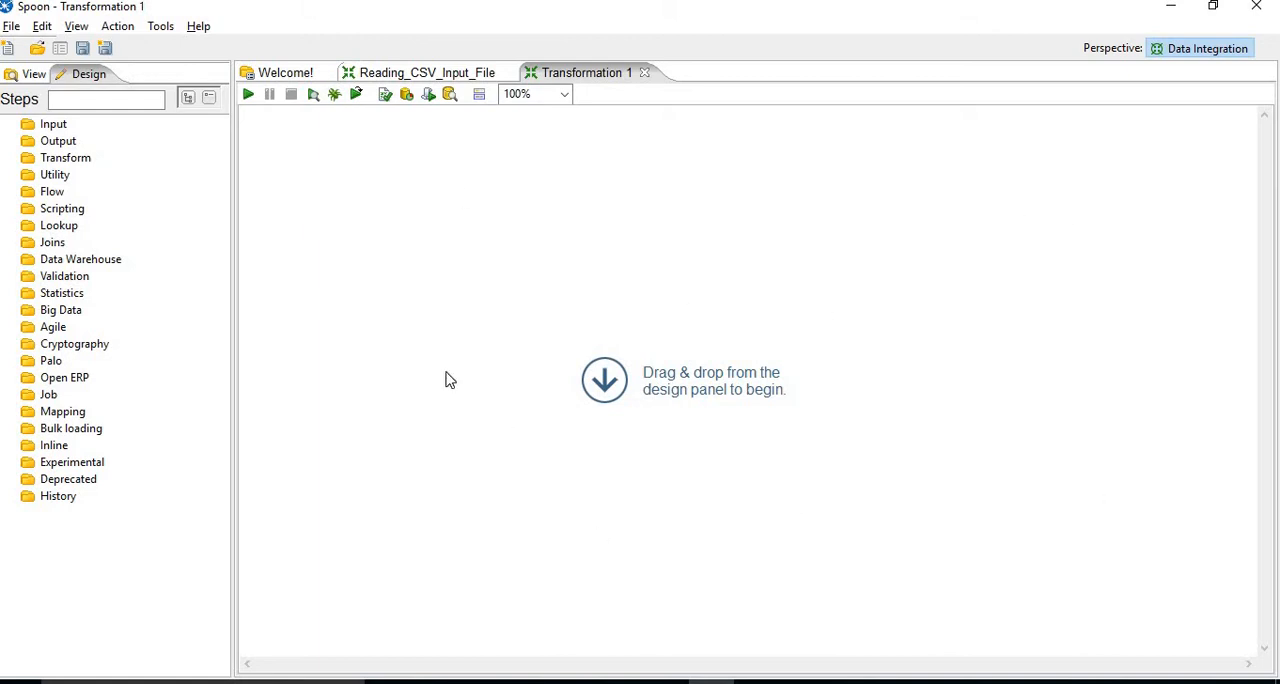
pyautogui.moveTo(548, 416)
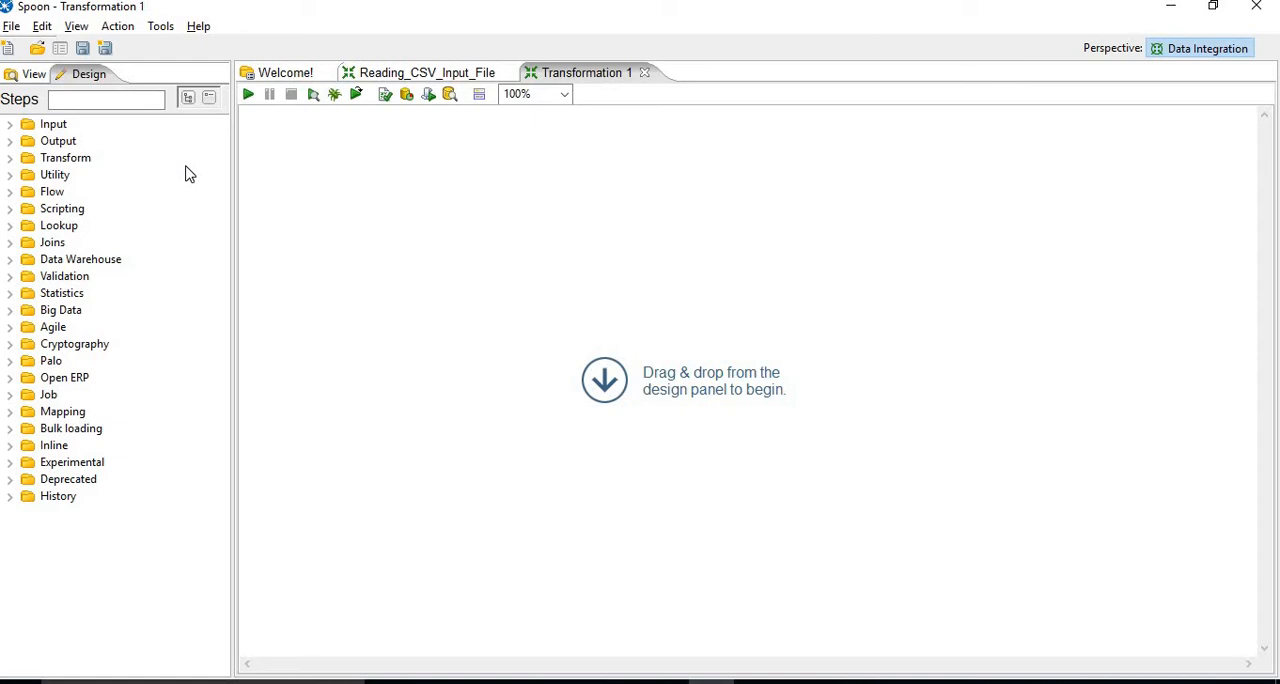
pyautogui.moveTo(62, 132)
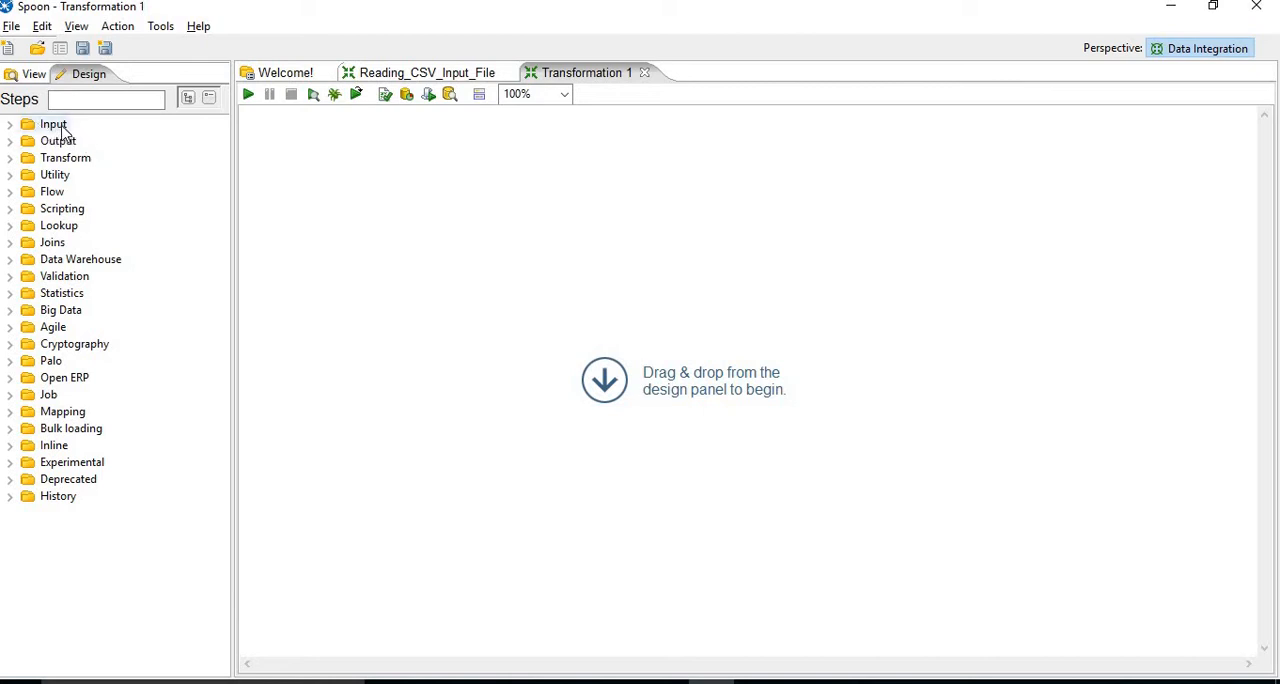
pyautogui.moveTo(70, 152)
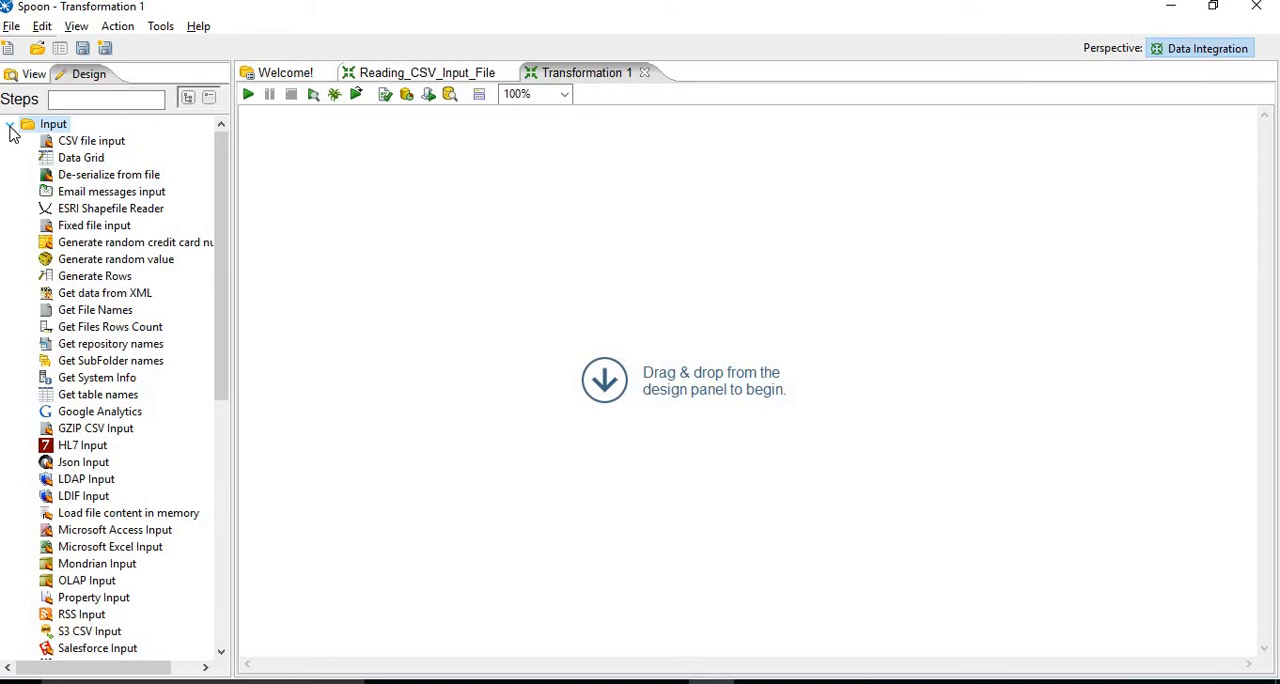
pyautogui.moveTo(92, 140)
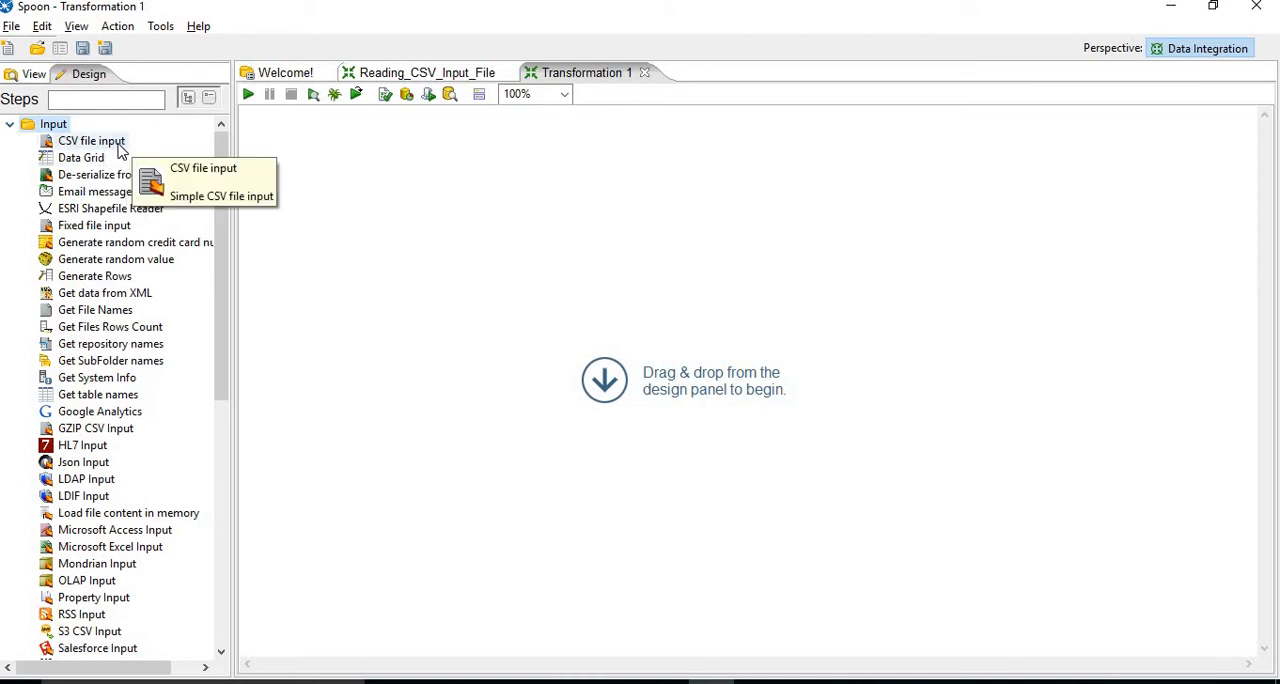
pyautogui.moveTo(170, 158)
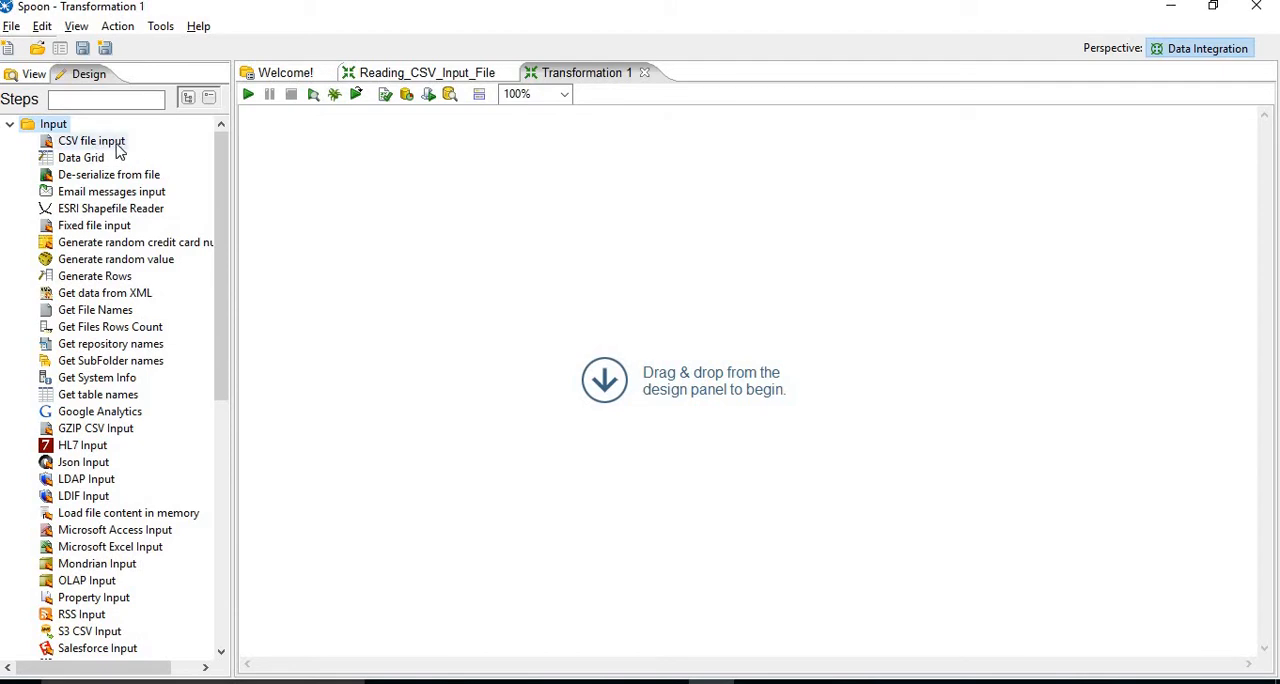
pyautogui.moveTo(220, 426)
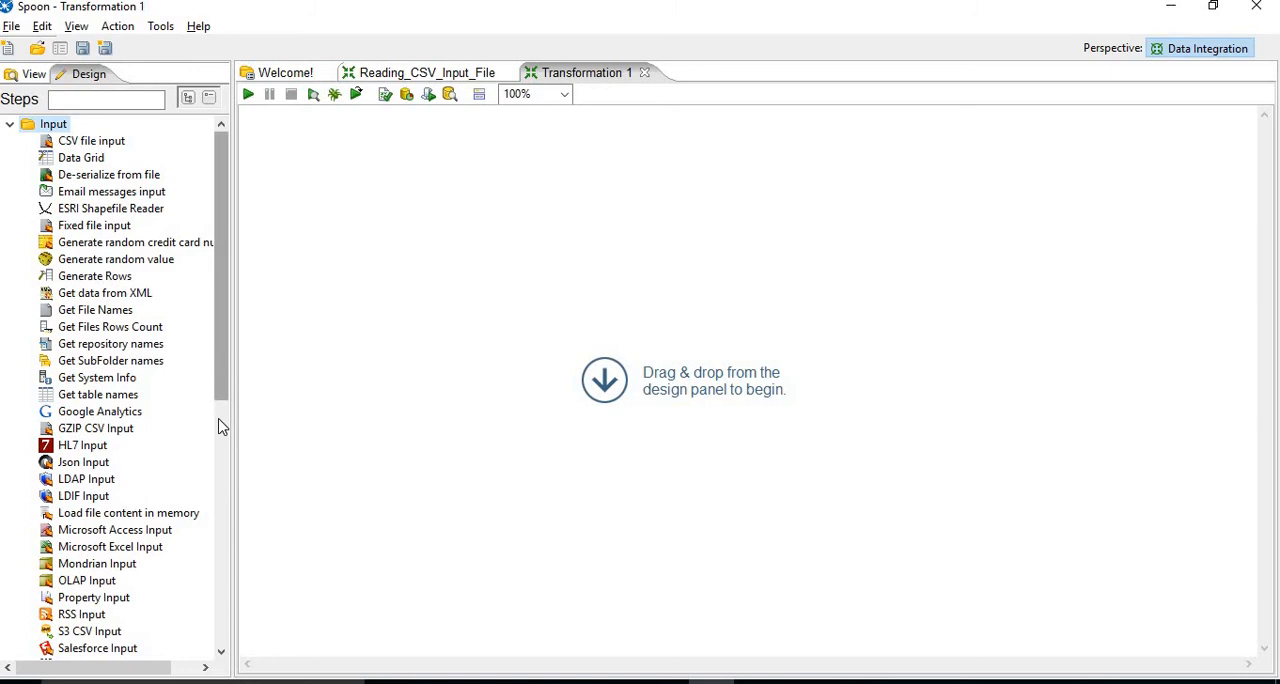
pyautogui.scroll(-3)
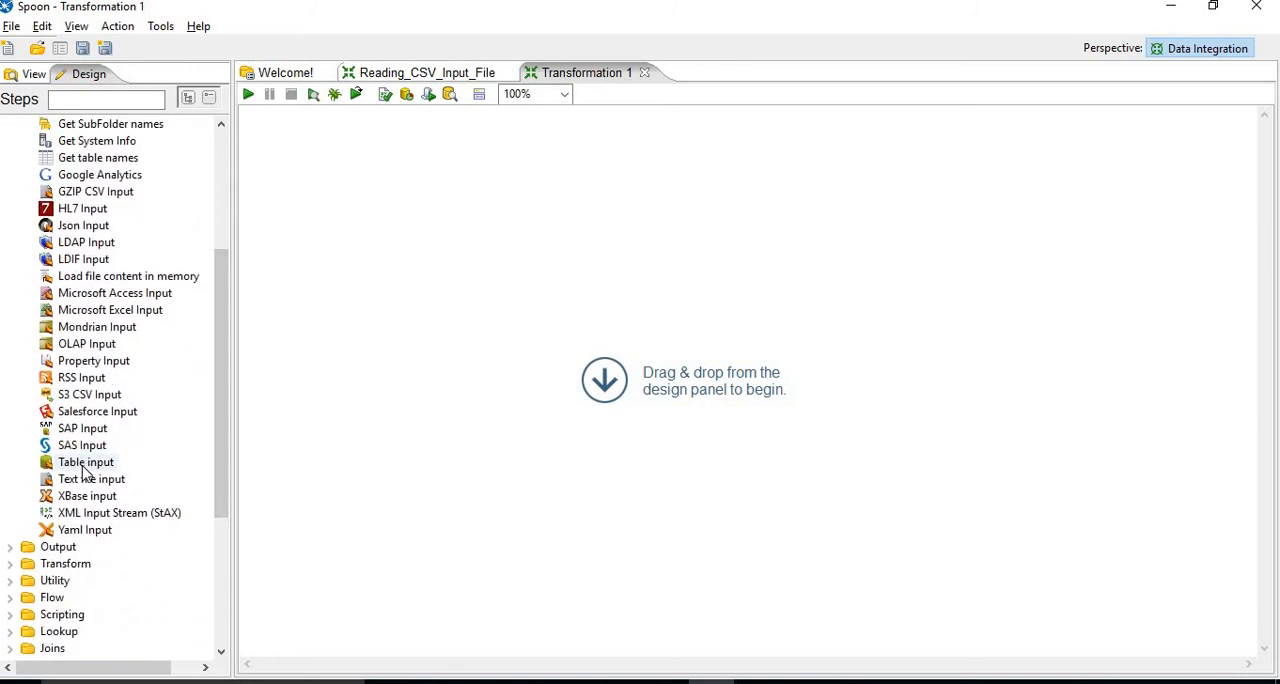
pyautogui.click(86, 462)
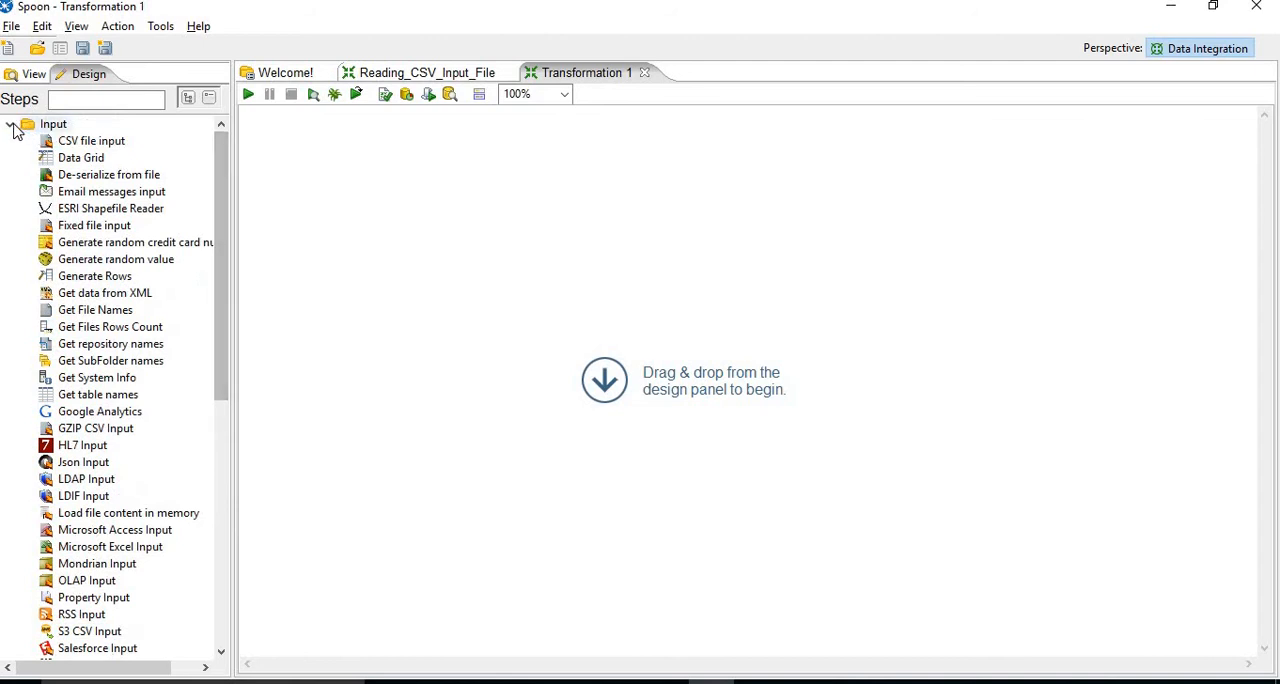
pyautogui.click(10, 124)
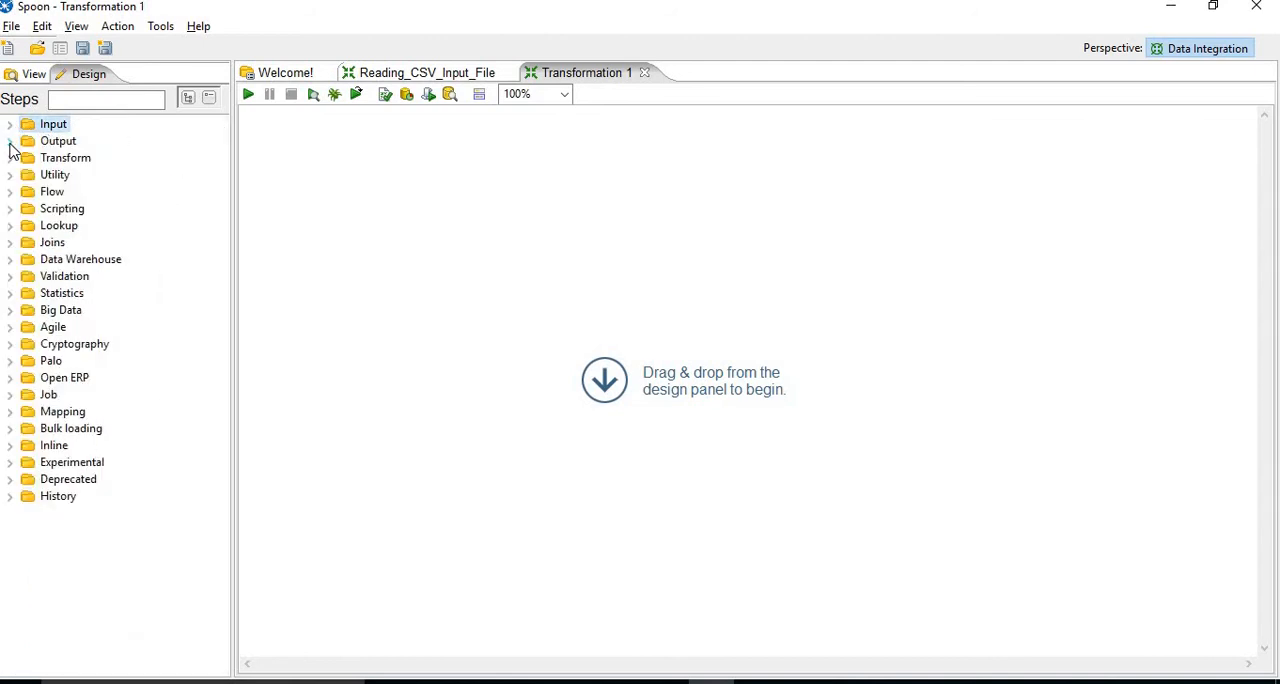
pyautogui.click(8, 140)
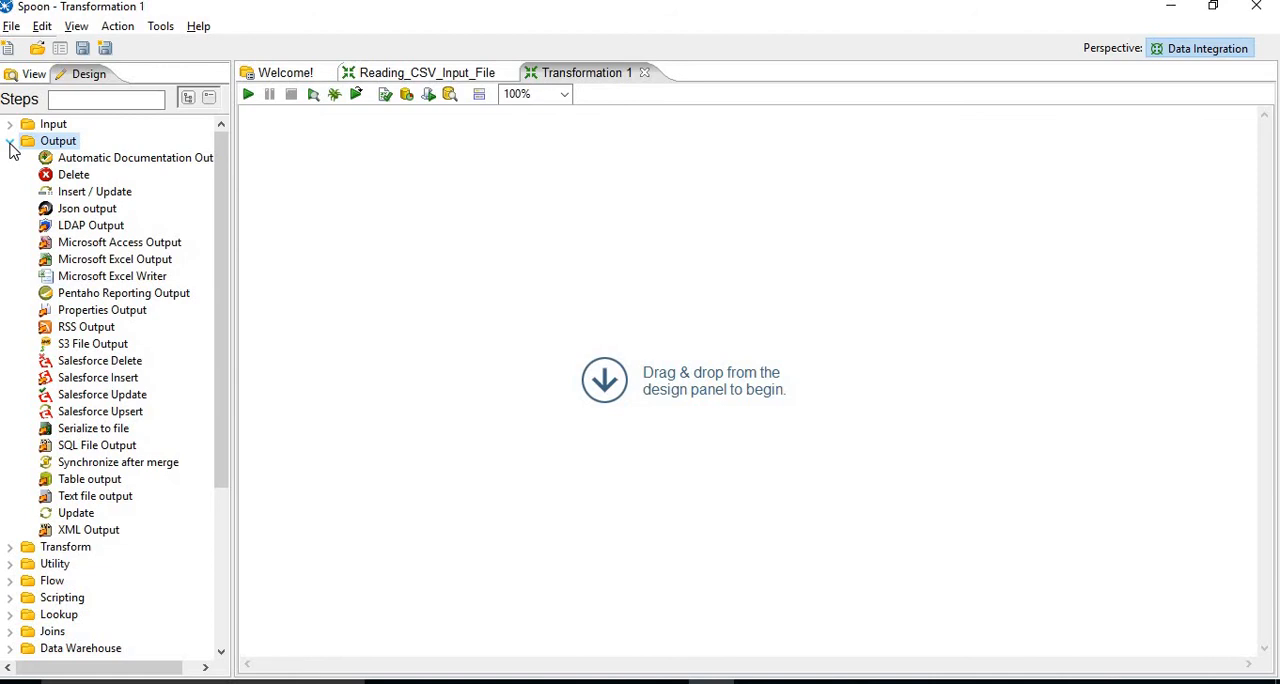
pyautogui.click(10, 140)
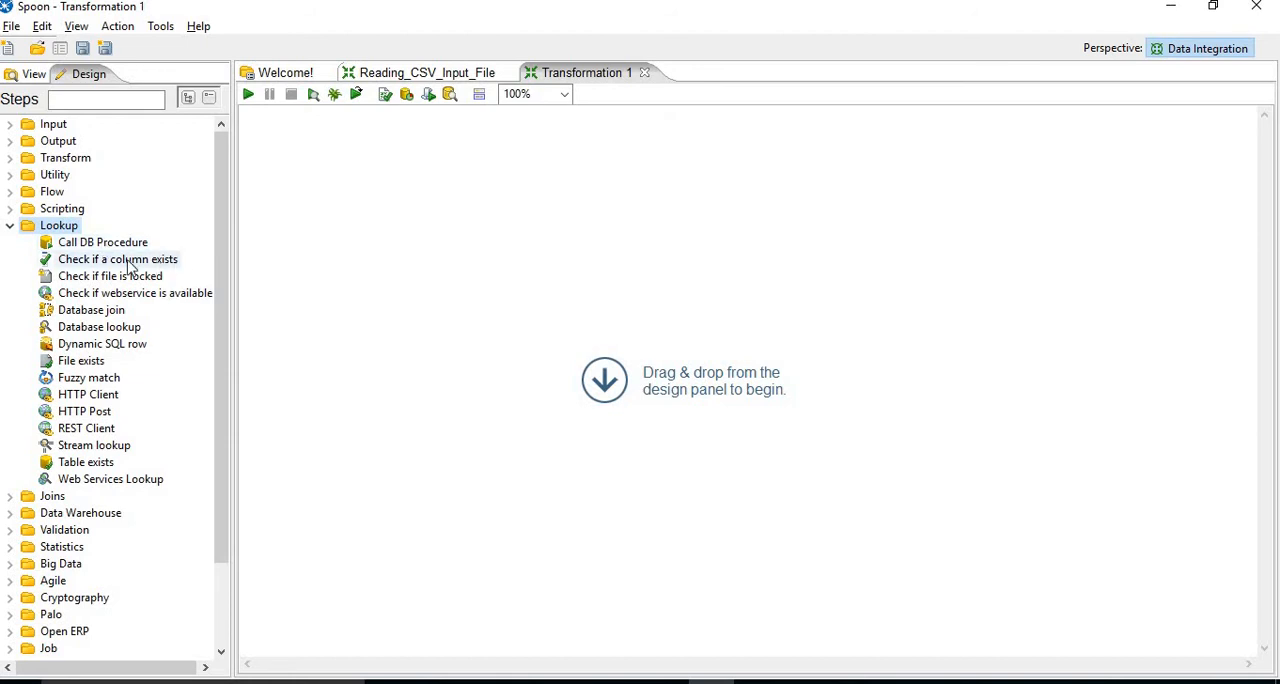
pyautogui.moveTo(140, 388)
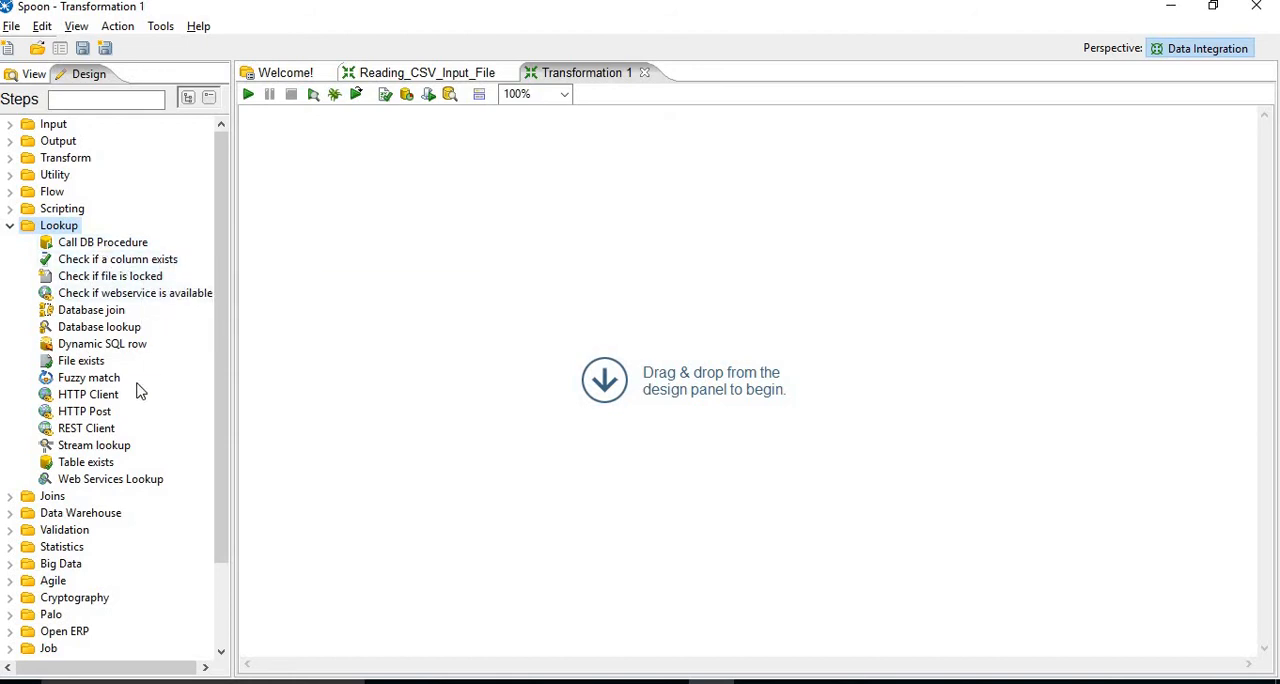
pyautogui.moveTo(120, 364)
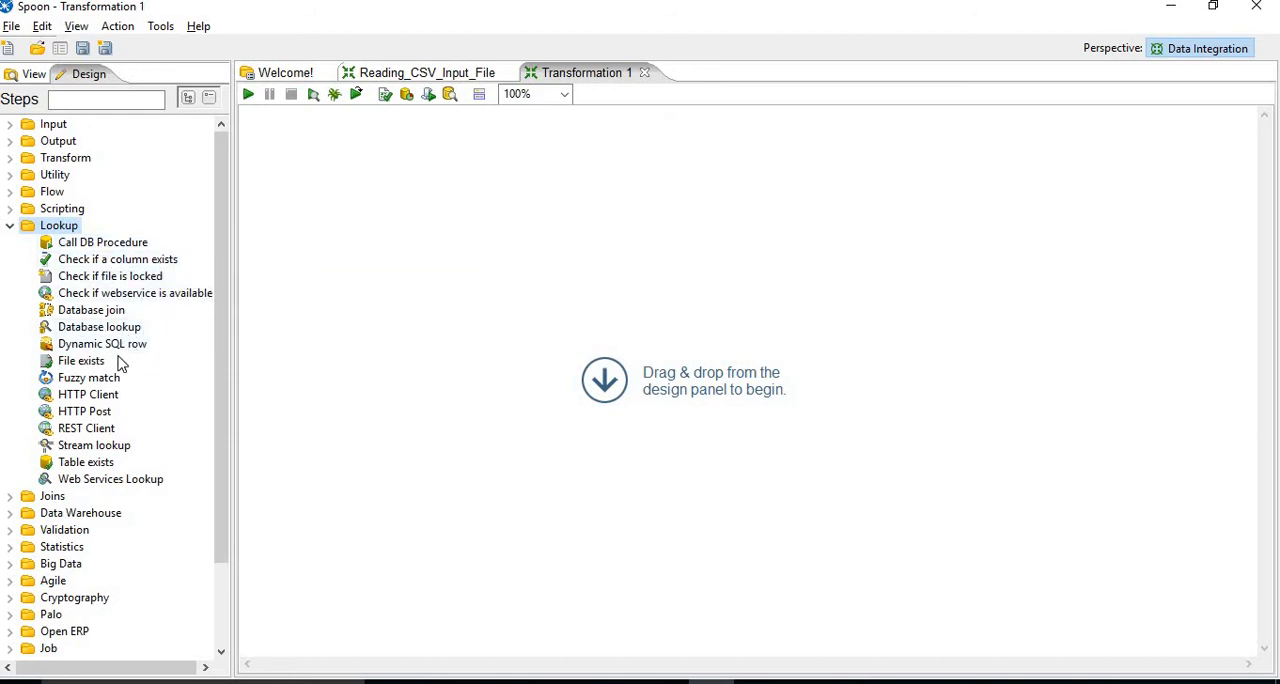
pyautogui.moveTo(88, 376)
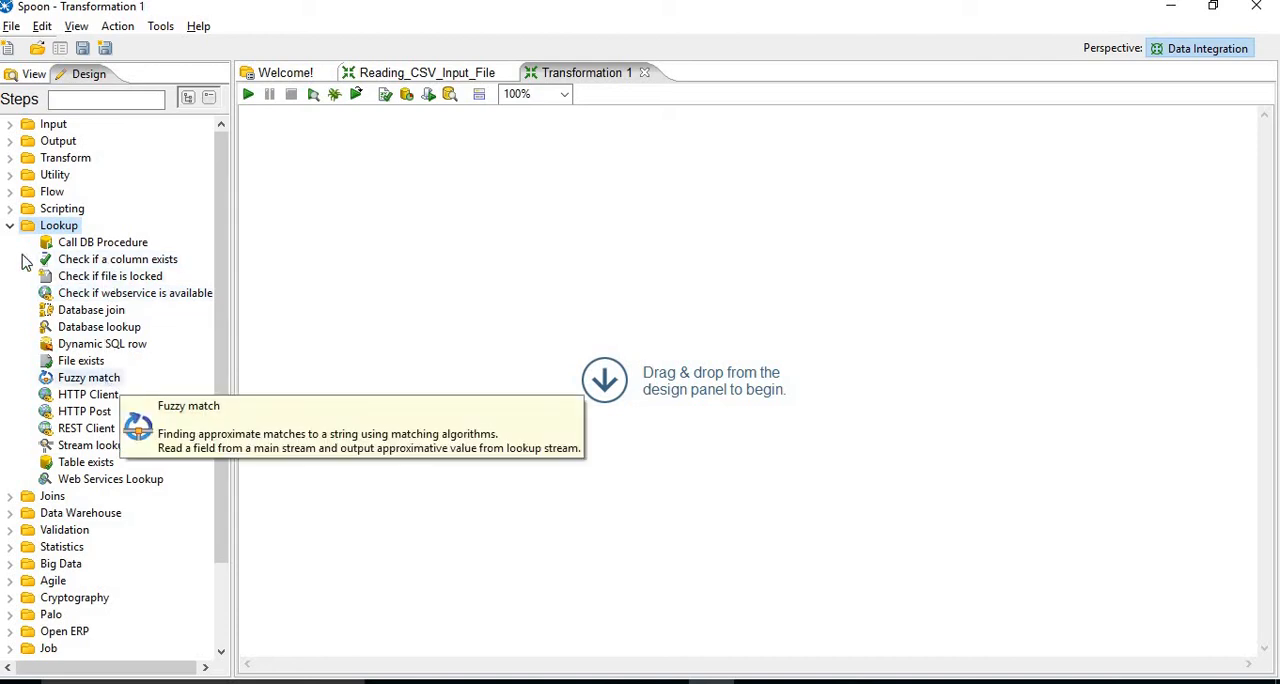
pyautogui.click(10, 226)
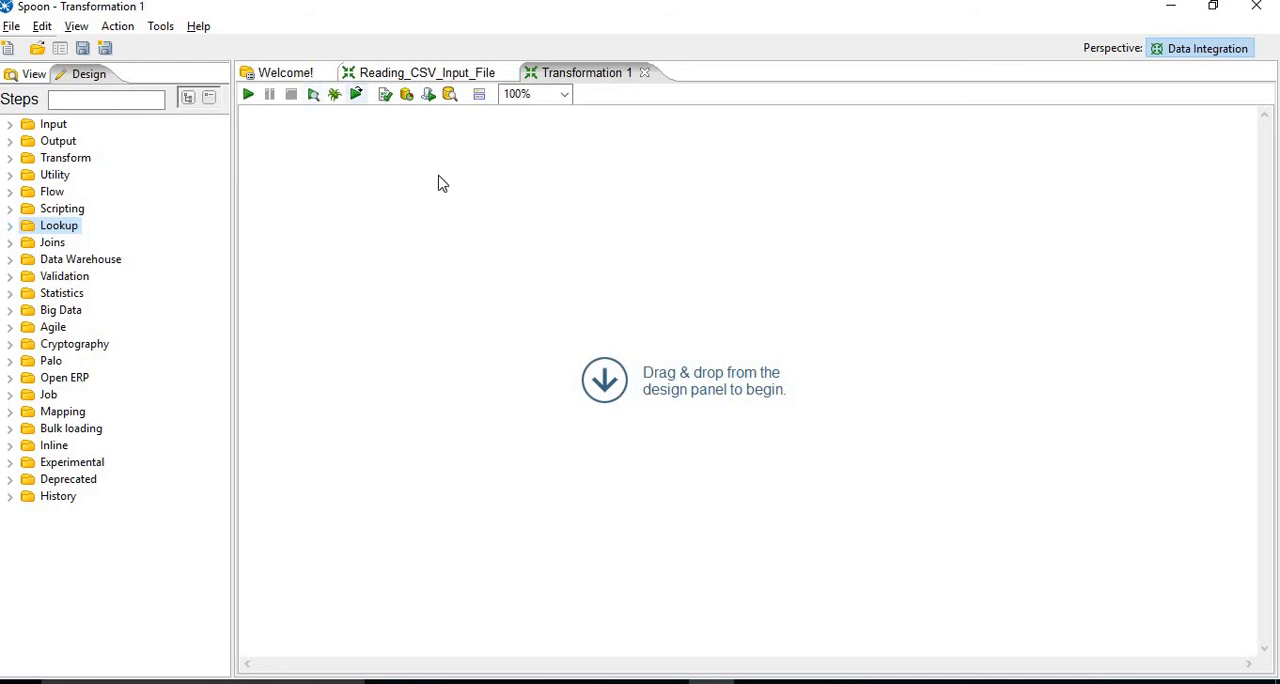
pyautogui.moveTo(438, 150)
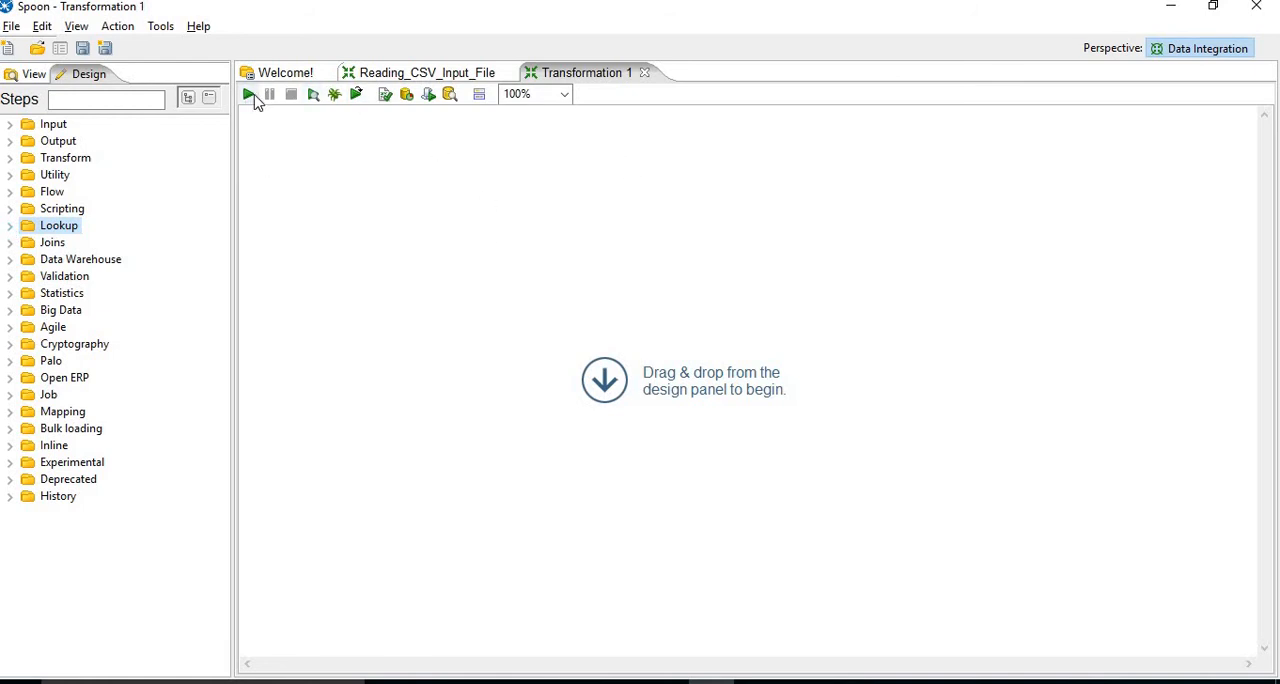
pyautogui.moveTo(248, 92)
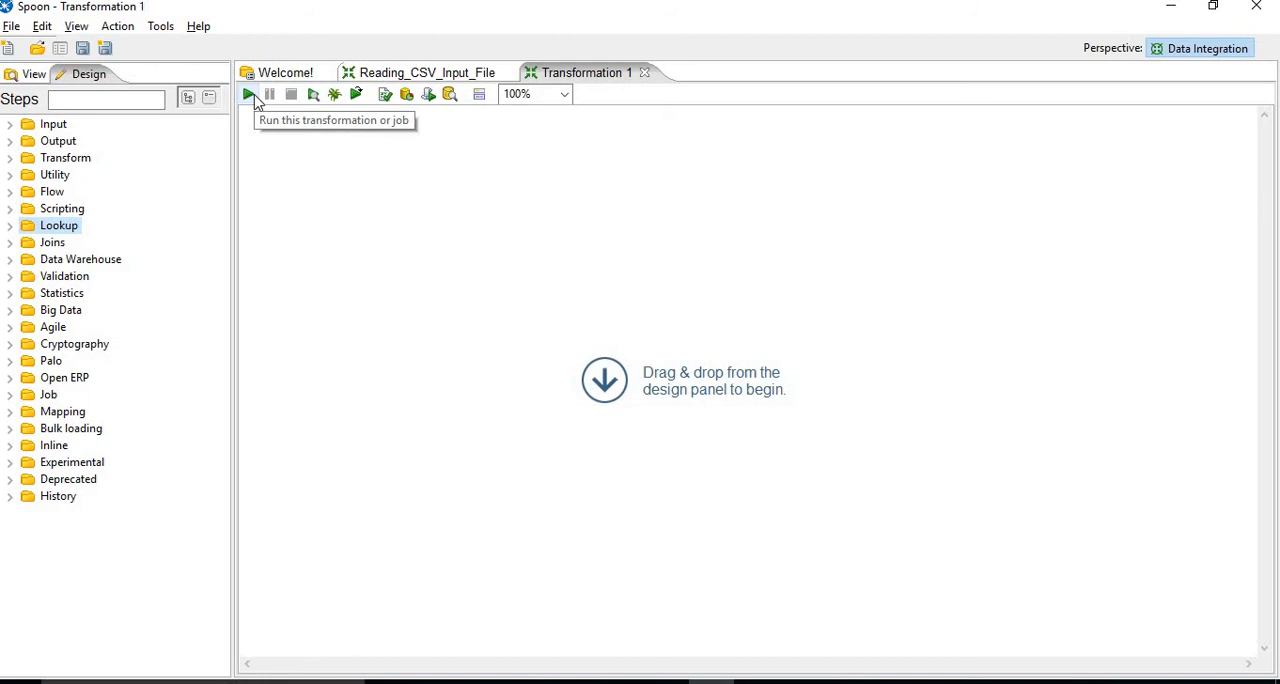
pyautogui.moveTo(248, 120)
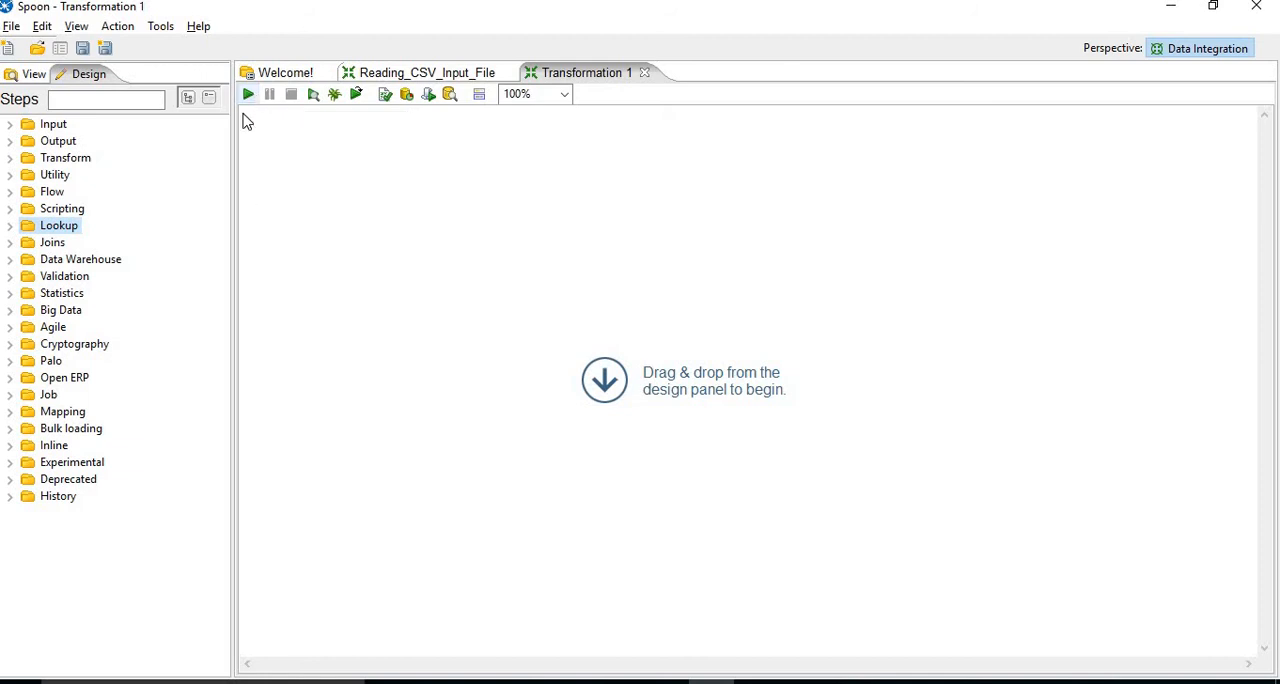
pyautogui.moveTo(248, 94)
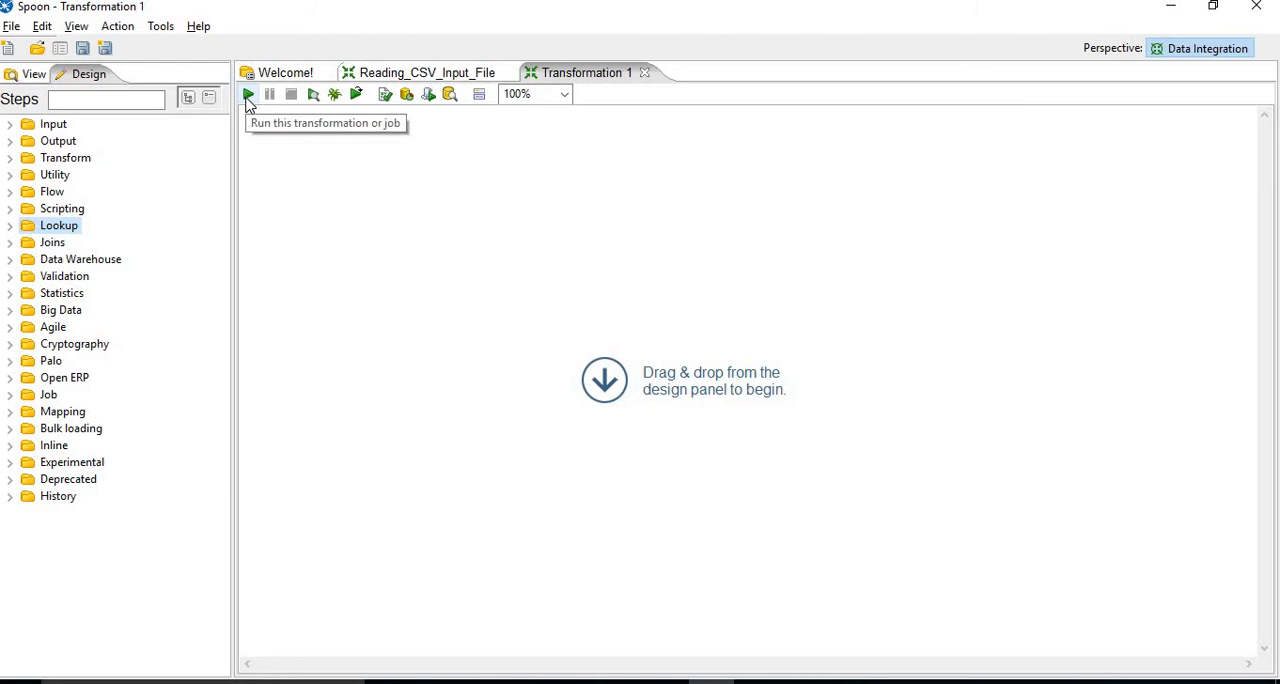
pyautogui.moveTo(336, 94)
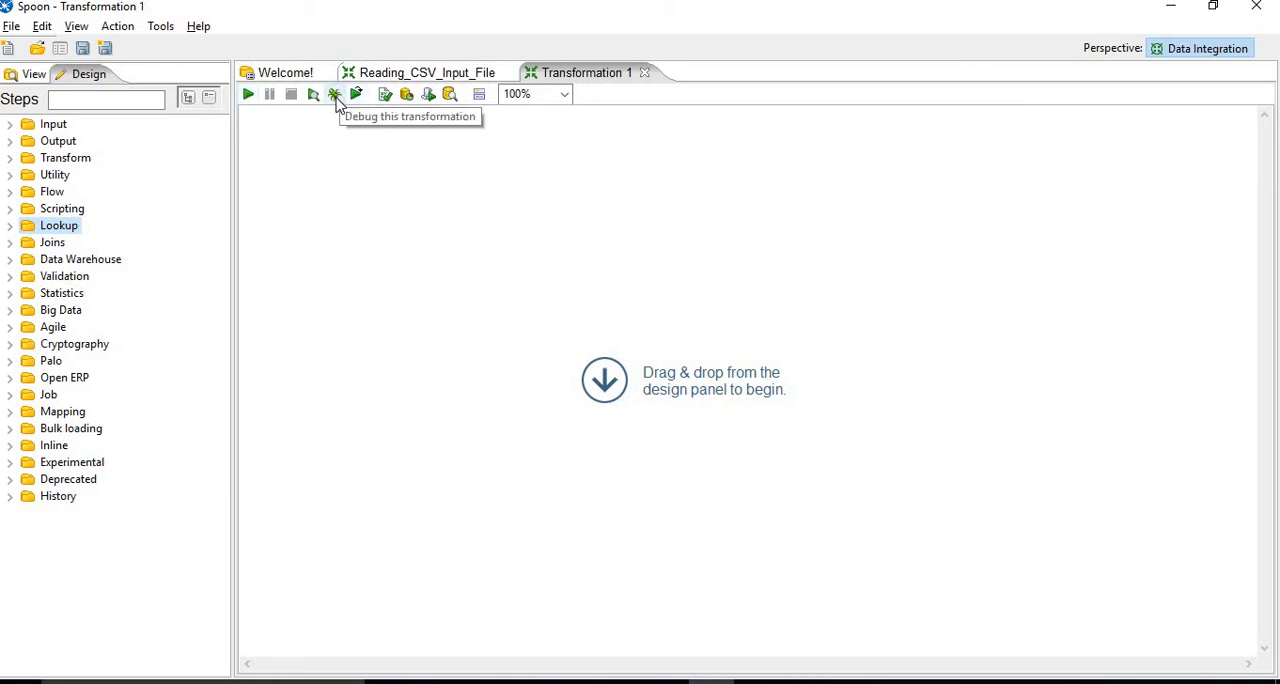
pyautogui.moveTo(384, 96)
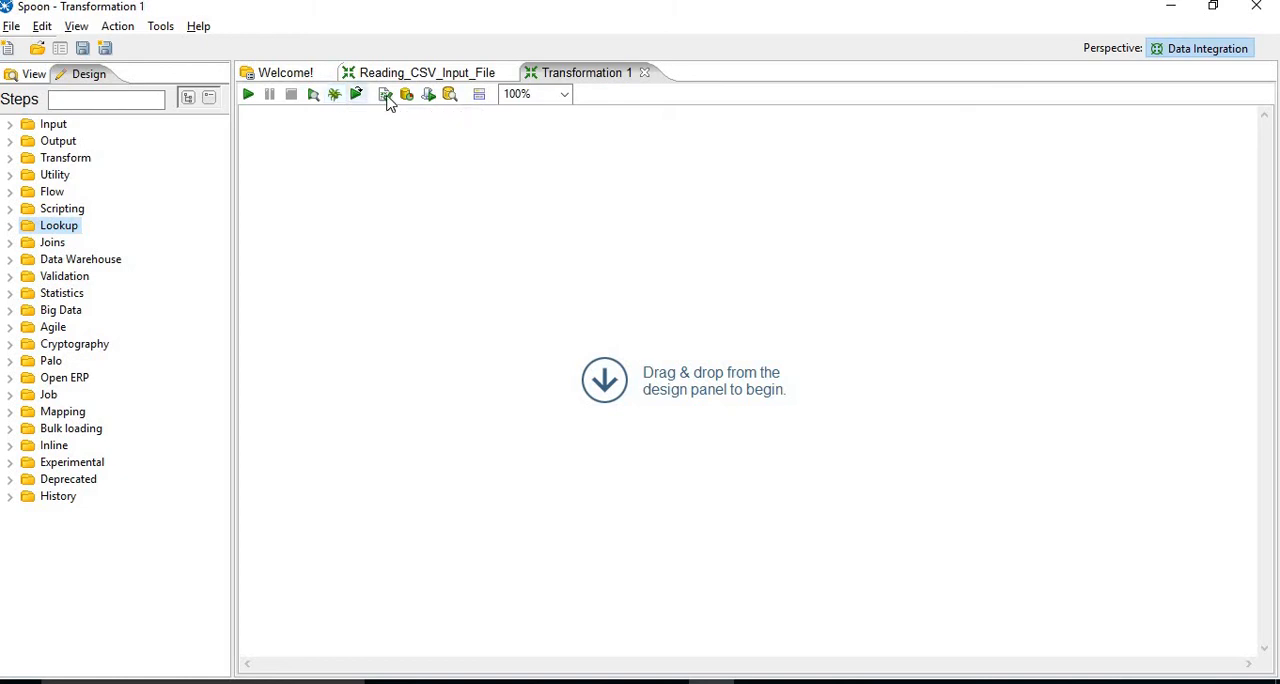
pyautogui.moveTo(384, 94)
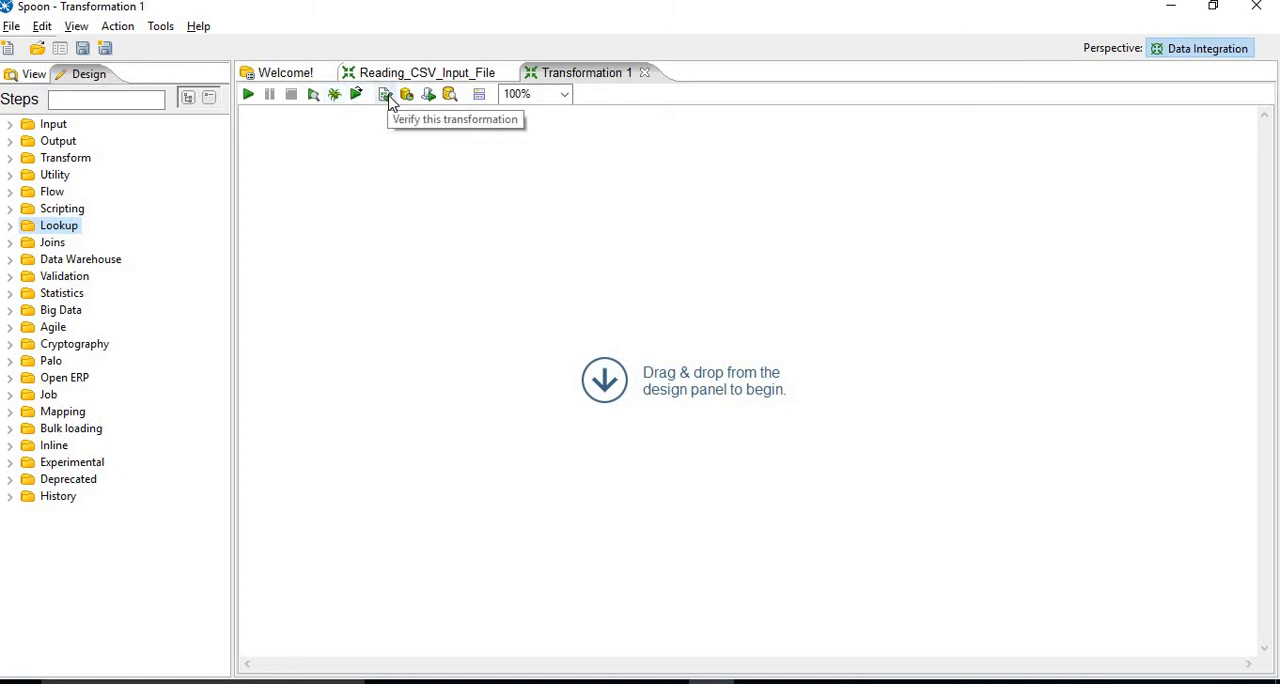
pyautogui.moveTo(388, 100)
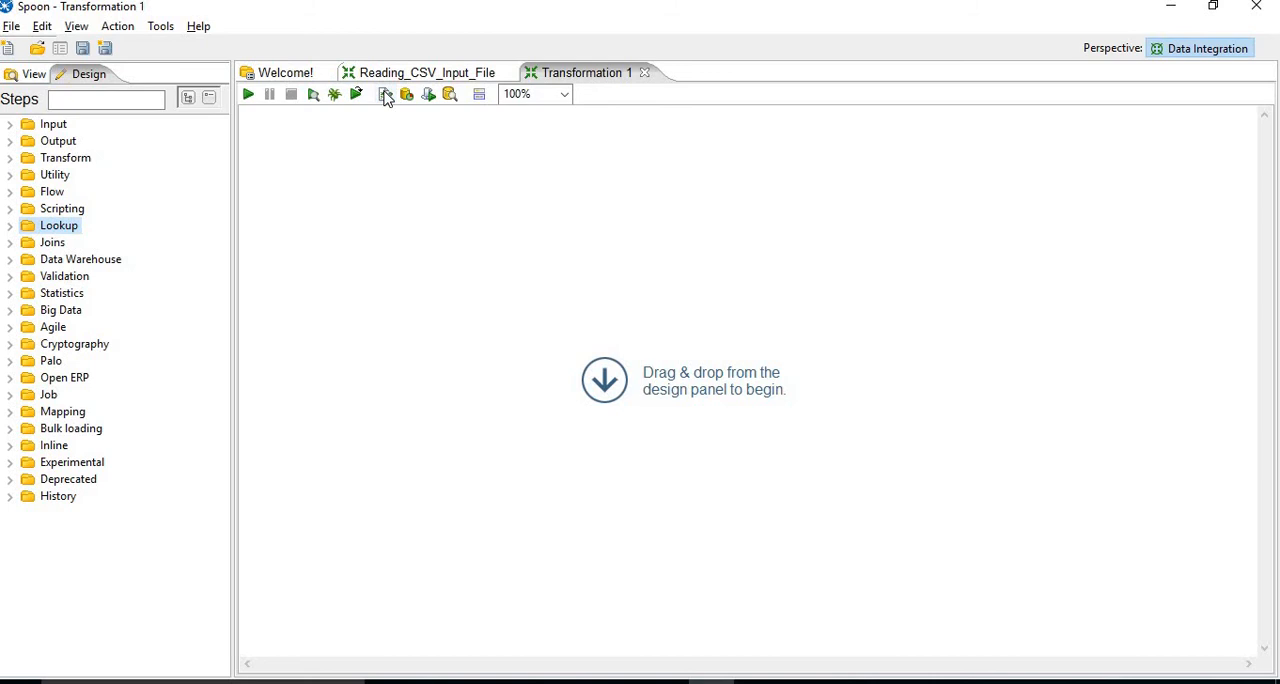
pyautogui.moveTo(428, 94)
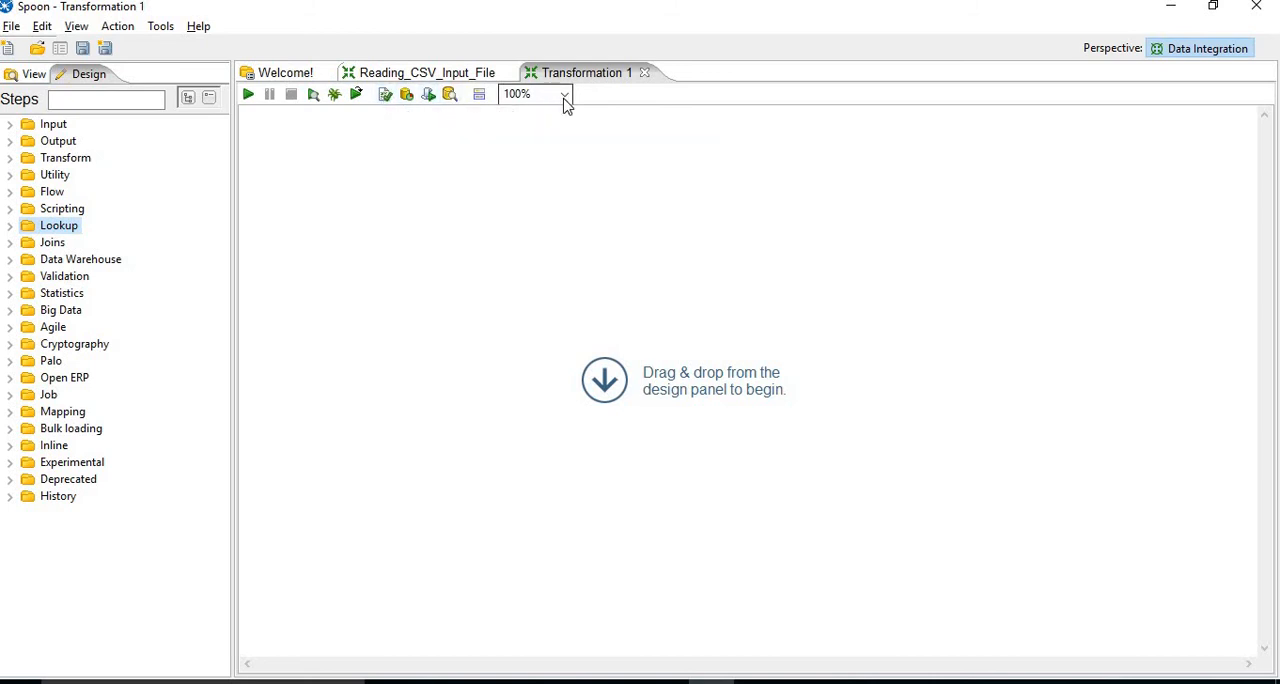
pyautogui.click(564, 94)
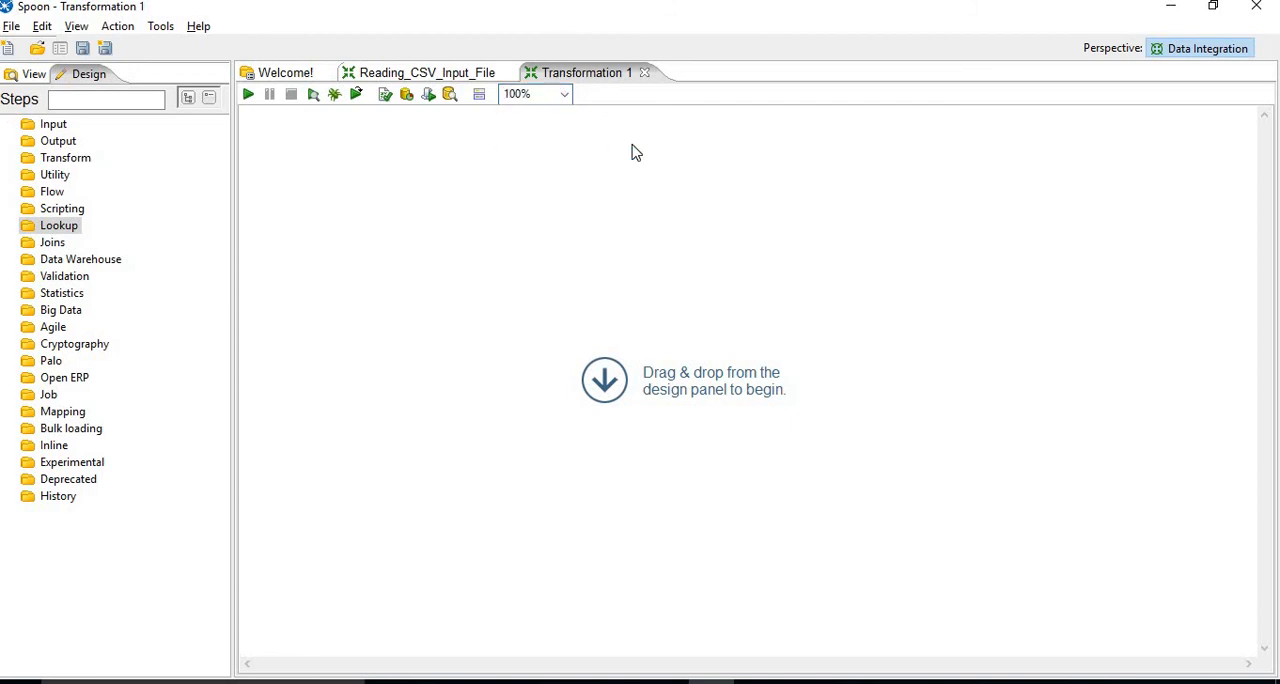
pyautogui.moveTo(342, 290)
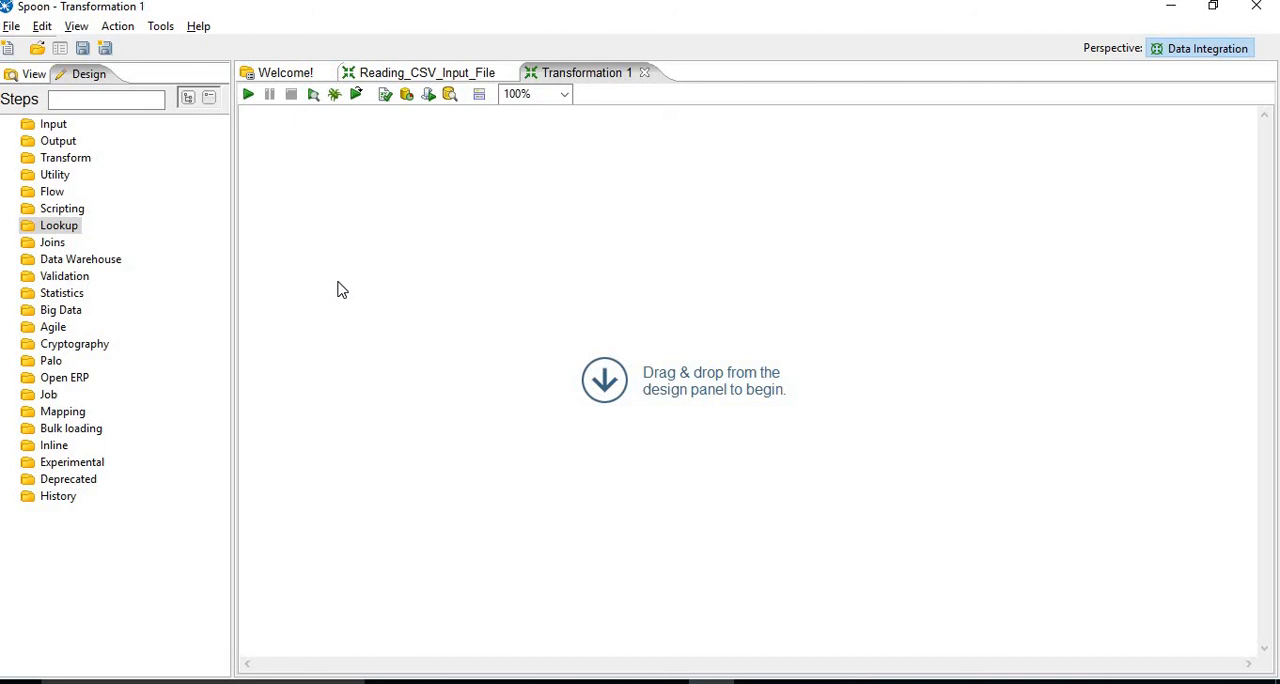
# Return to the Welcome page from the Transformation 1 canvas
pyautogui.click(284, 72)
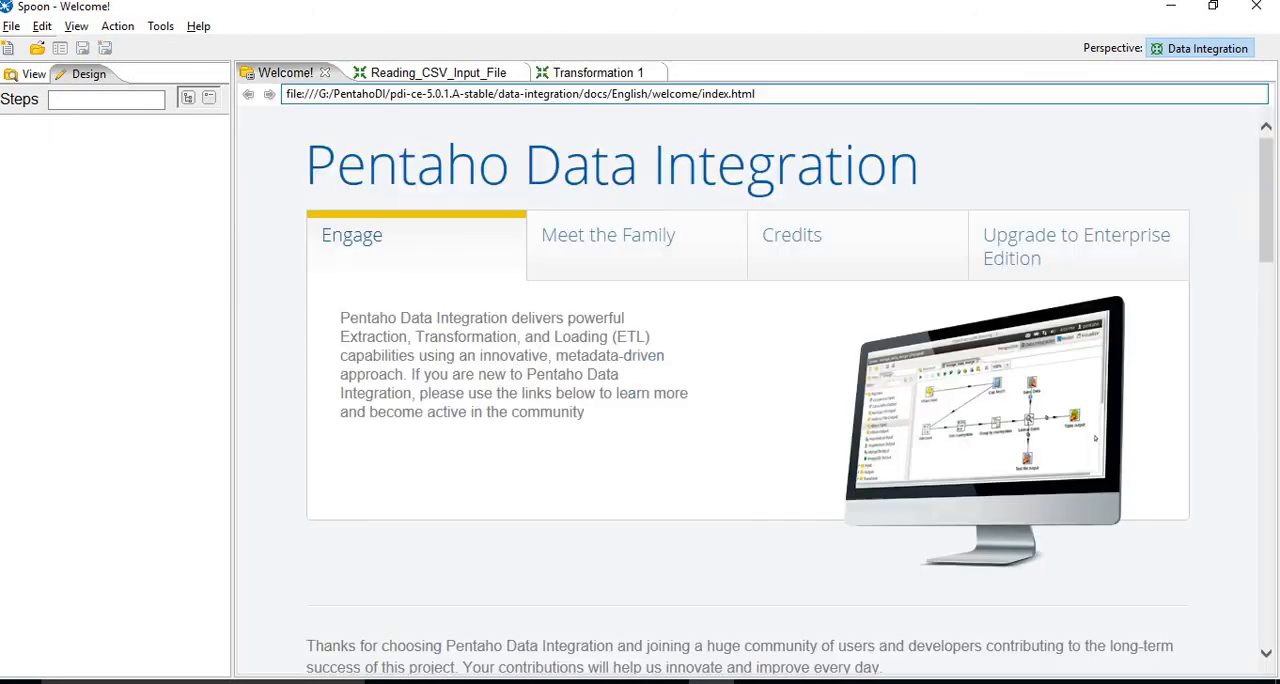